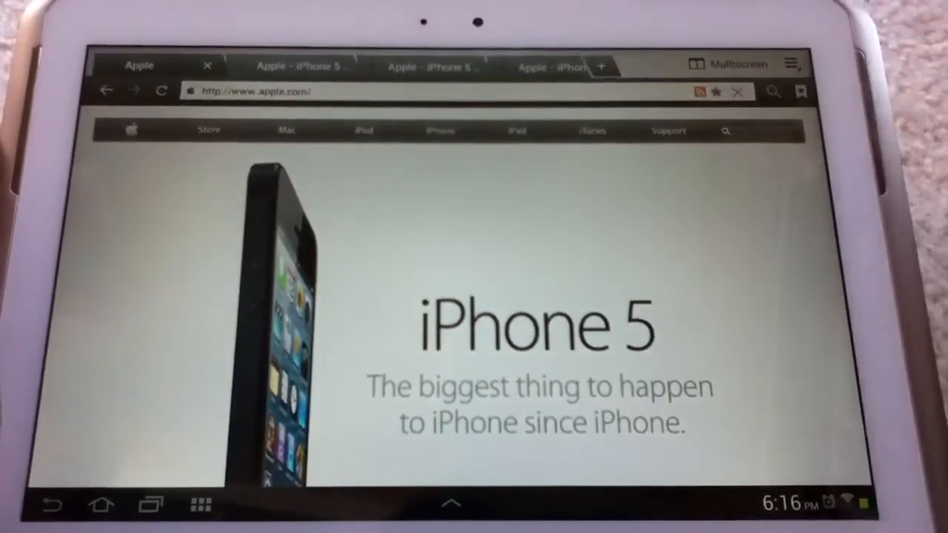
pyautogui.scroll(-3)
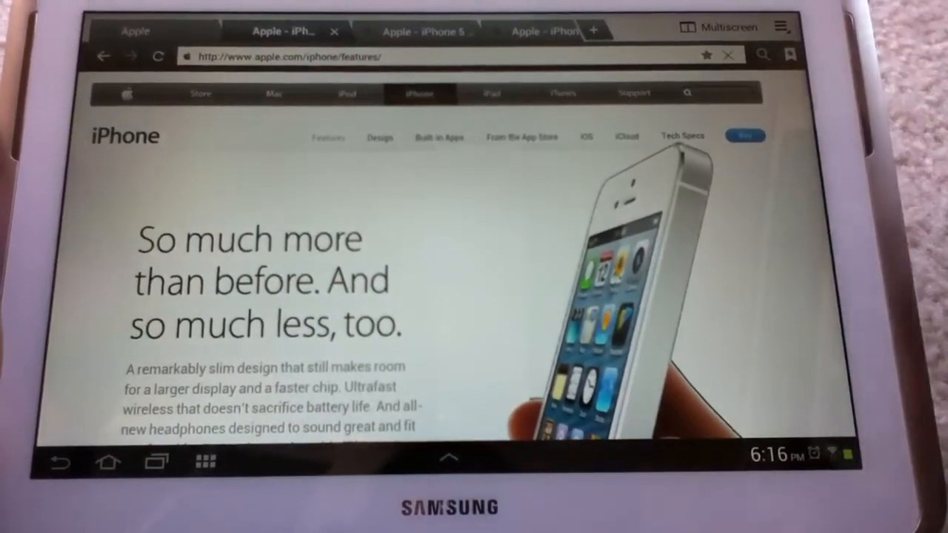
pyautogui.scroll(-3)
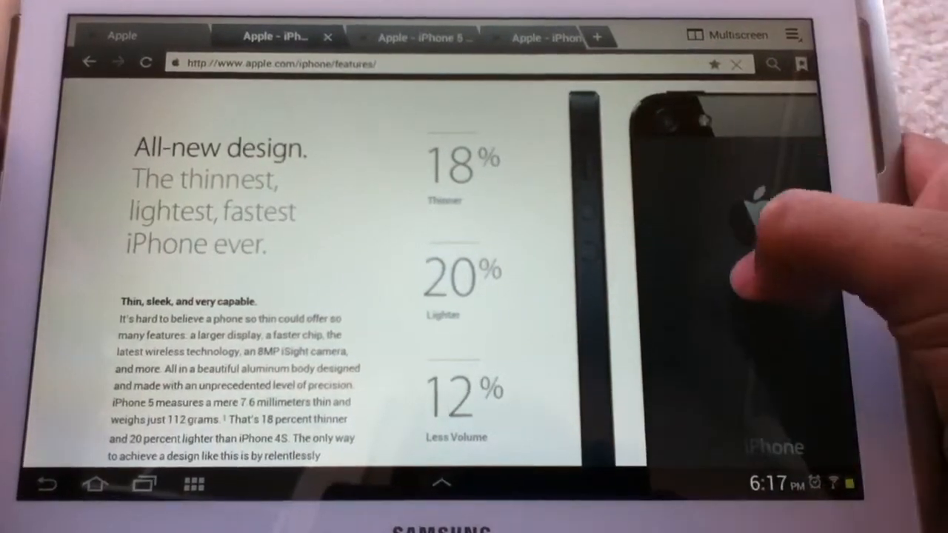
pyautogui.scroll(-3)
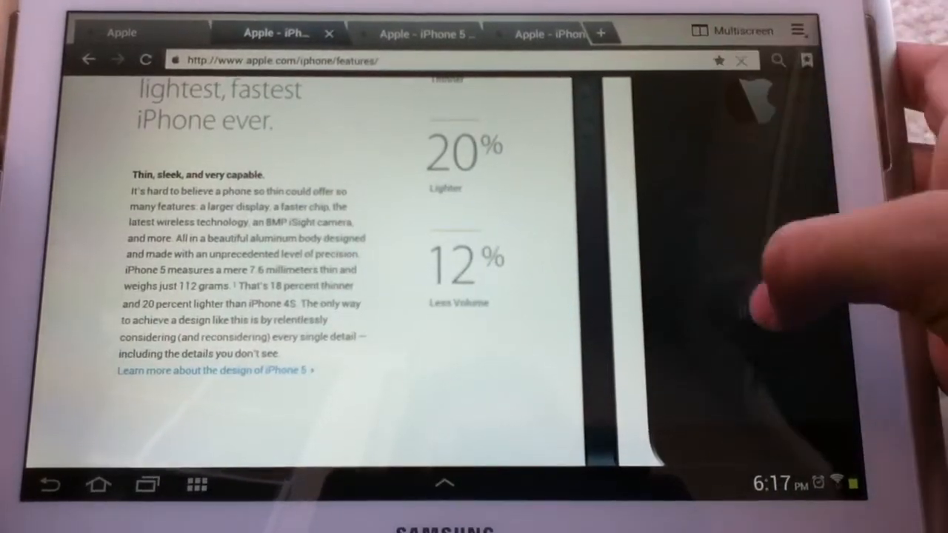
pyautogui.scroll(-3)
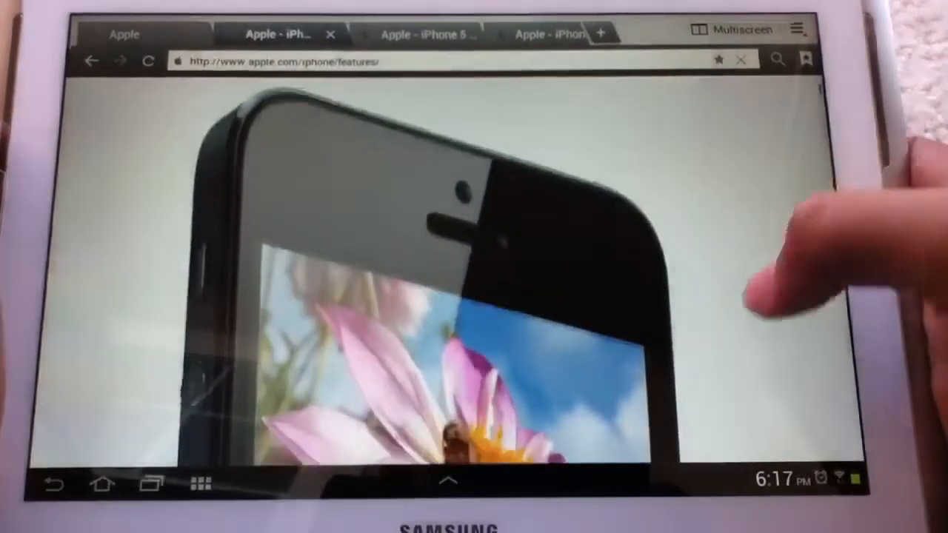
pyautogui.scroll(-3)
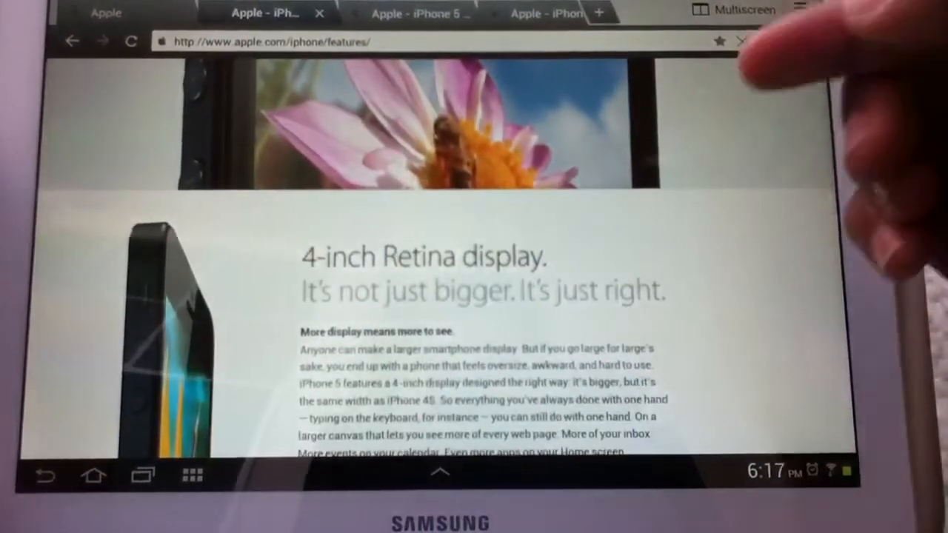
pyautogui.scroll(-3)
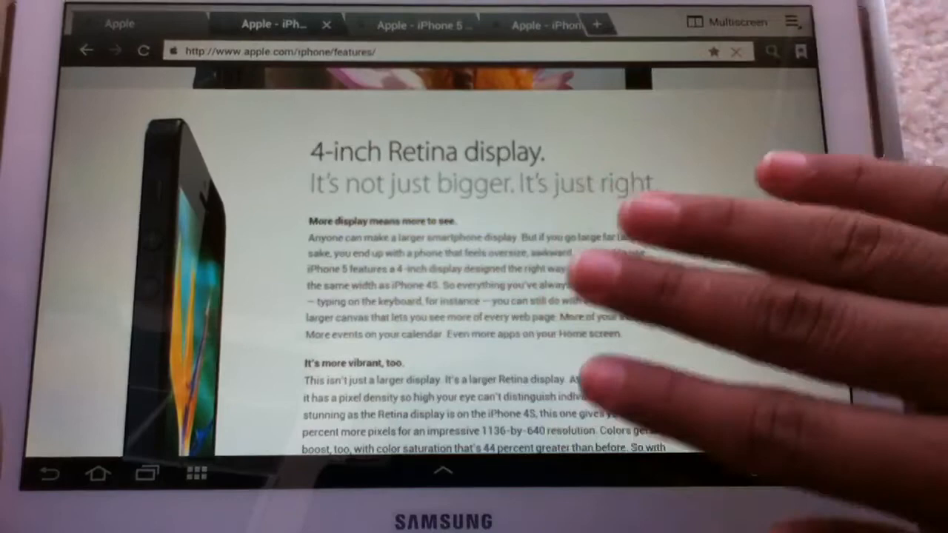
pyautogui.scroll(-3)
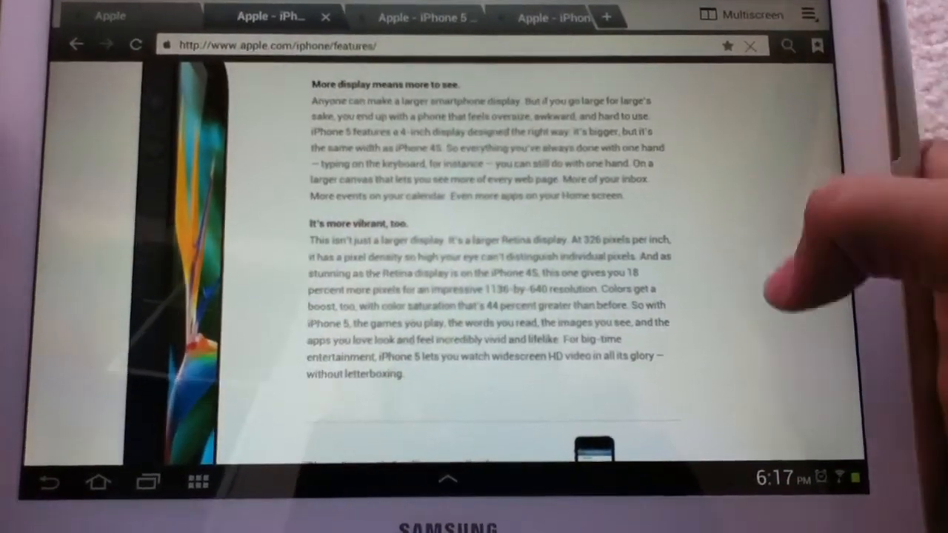
pyautogui.scroll(-3)
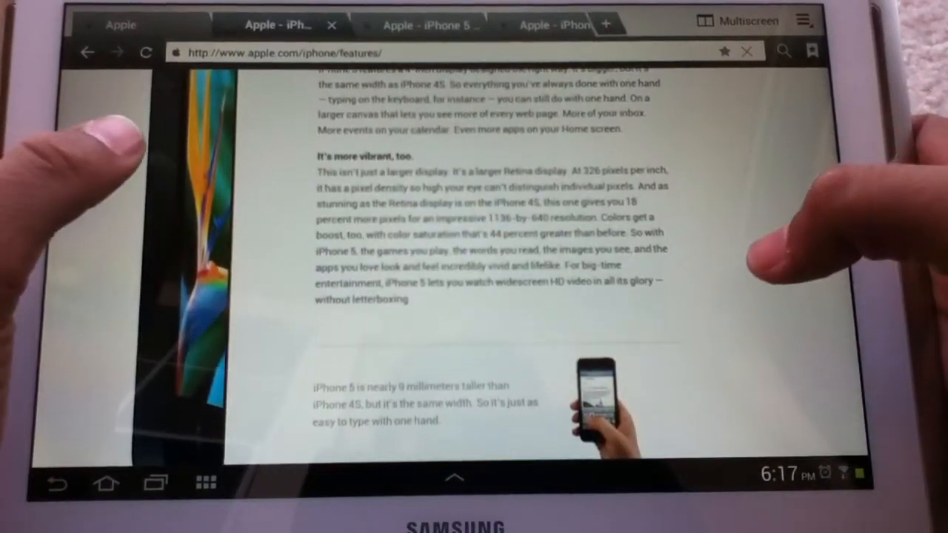
pyautogui.scroll(-3)
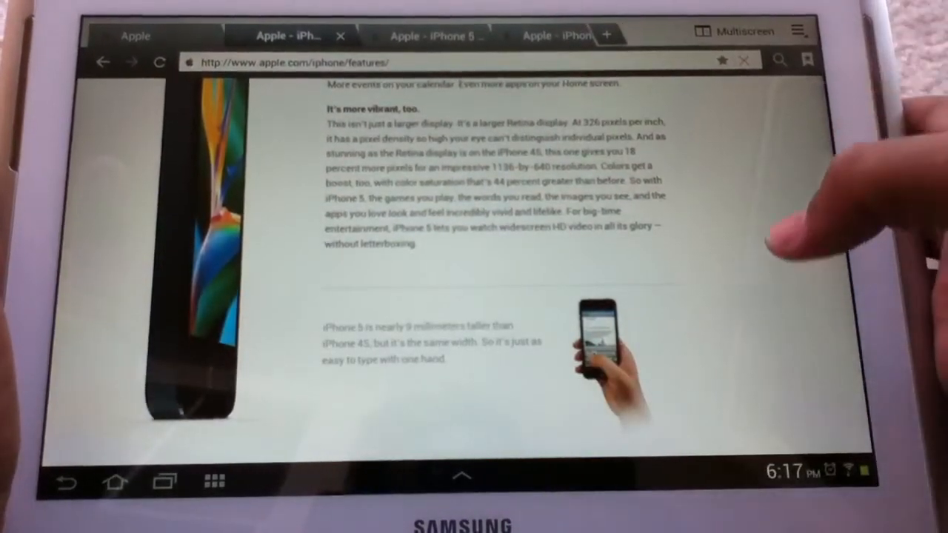
pyautogui.scroll(-3)
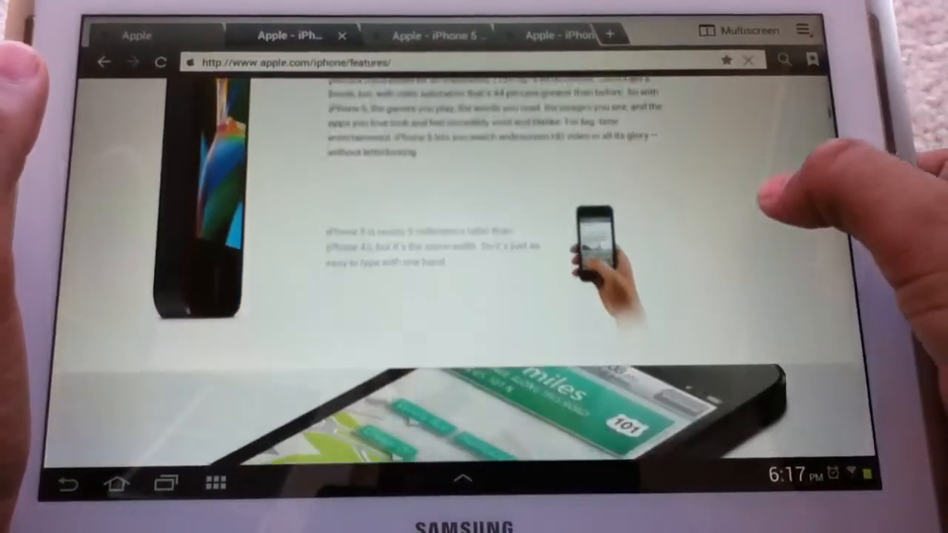
pyautogui.scroll(-3)
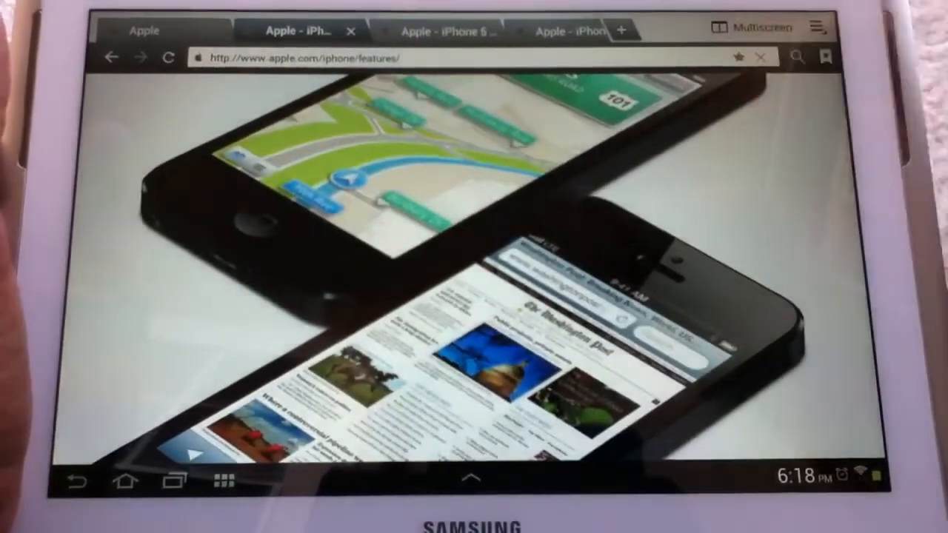
pyautogui.scroll(-3)
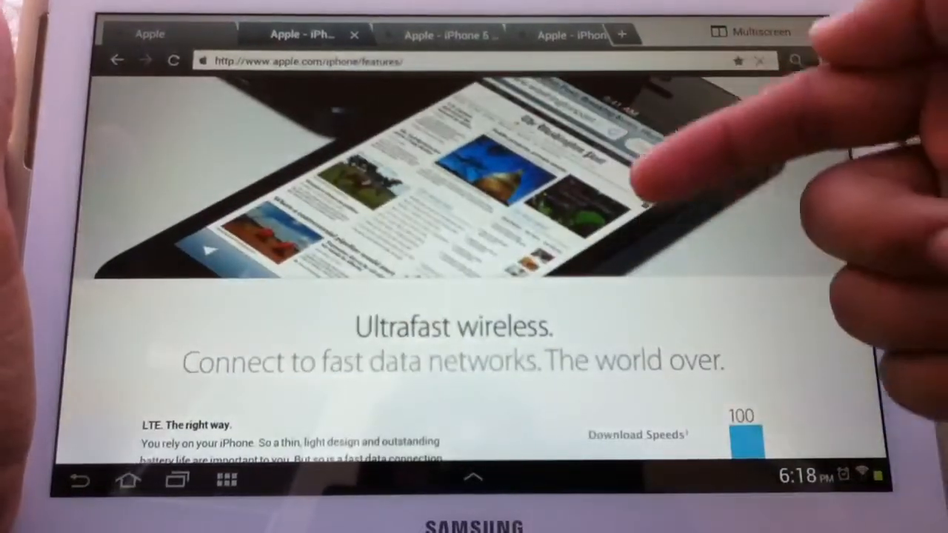
pyautogui.scroll(-3)
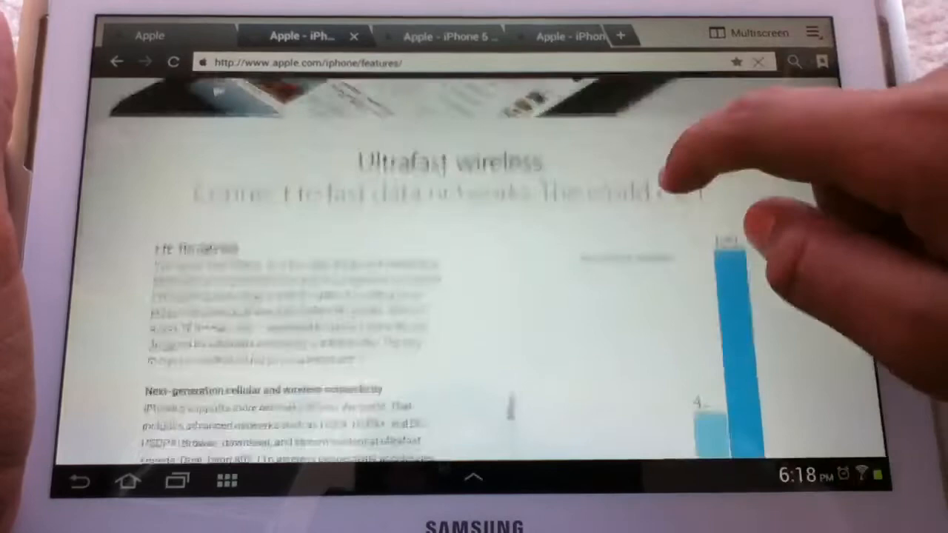
pyautogui.scroll(-3)
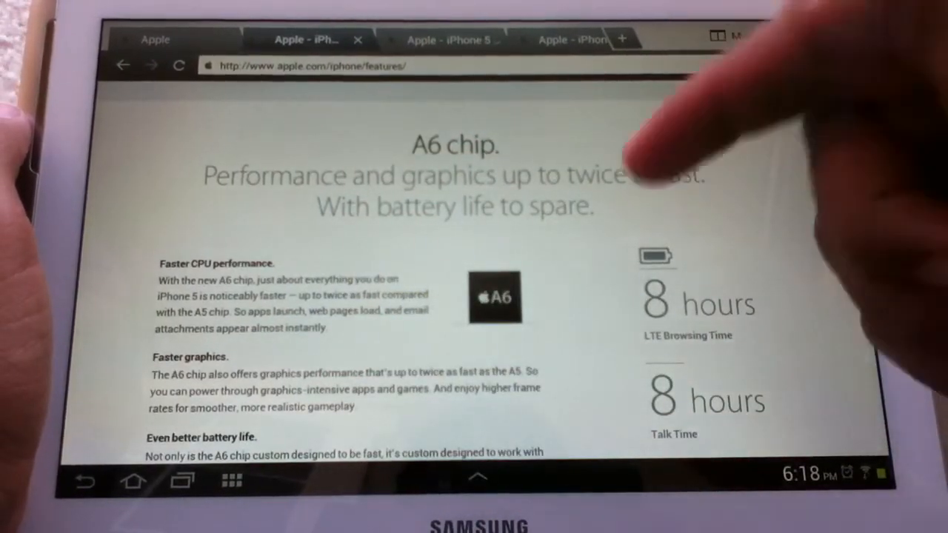
pyautogui.scroll(-3)
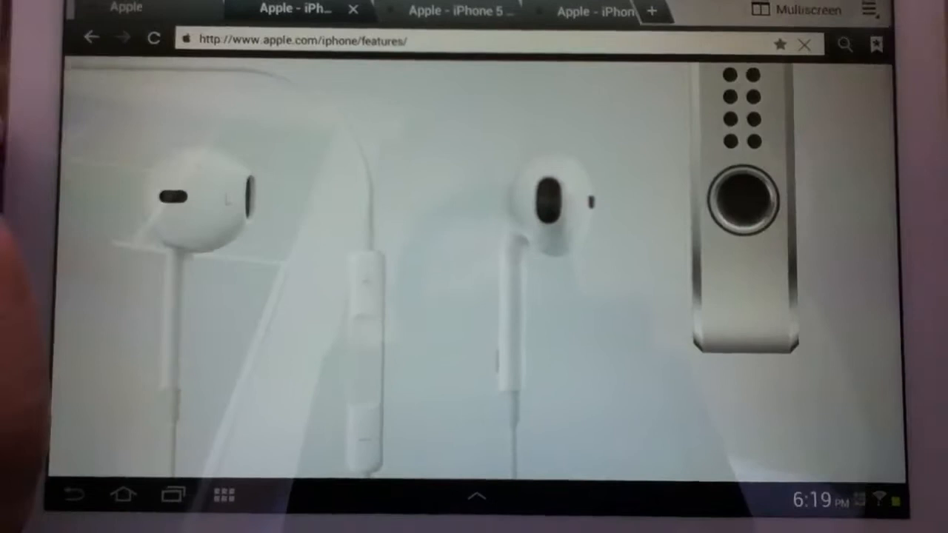
pyautogui.scroll(-3)
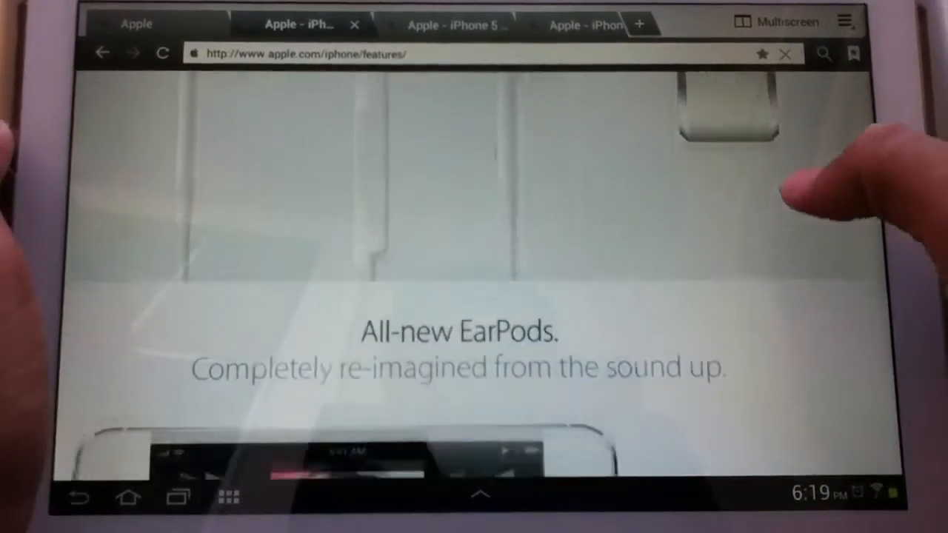
pyautogui.scroll(-3)
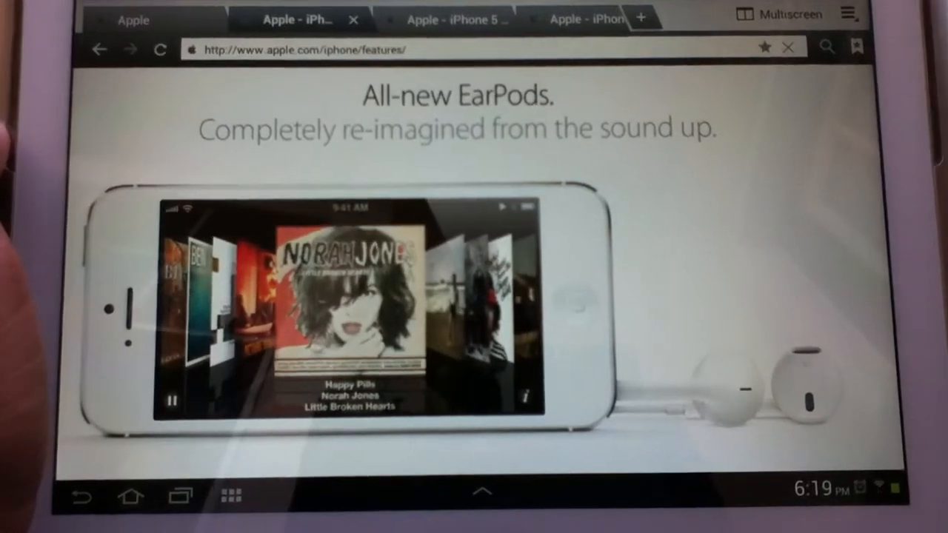
pyautogui.scroll(-3)
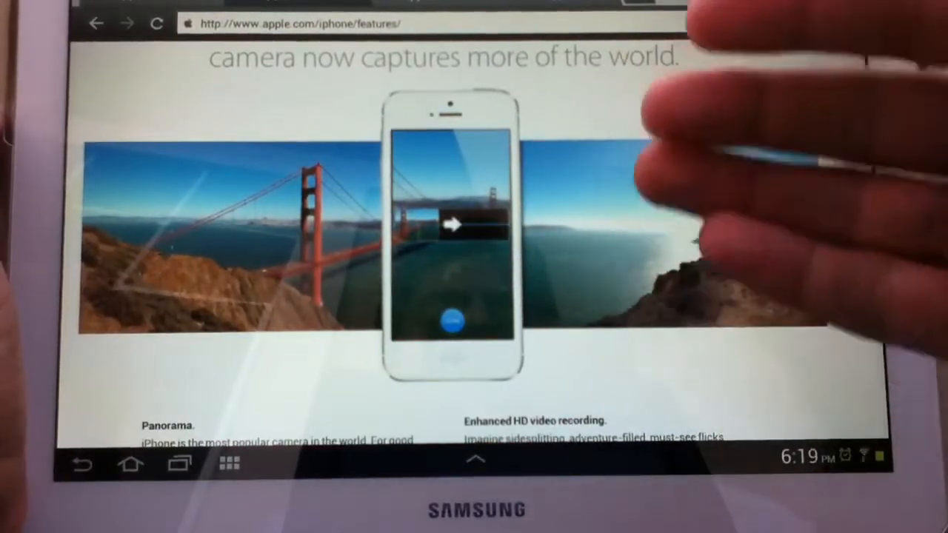
pyautogui.scroll(-3)
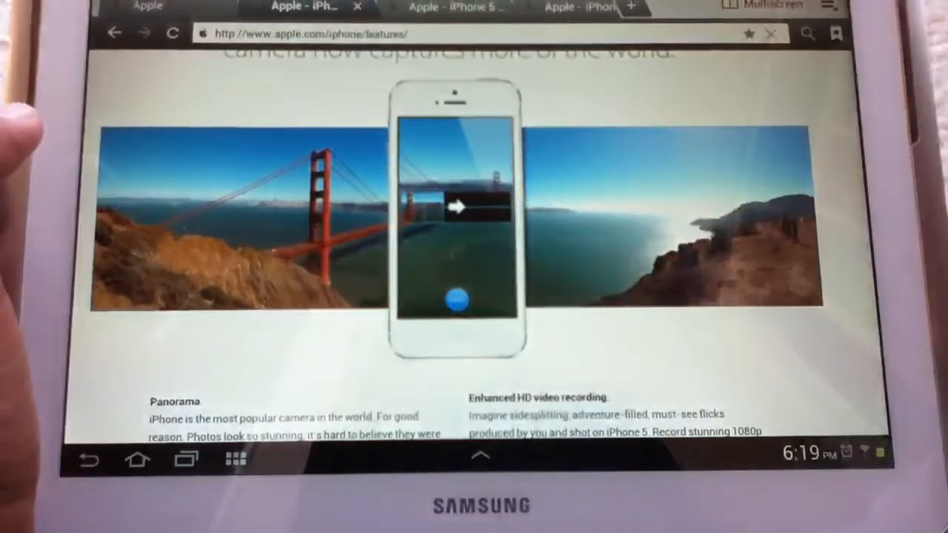
pyautogui.scroll(-3)
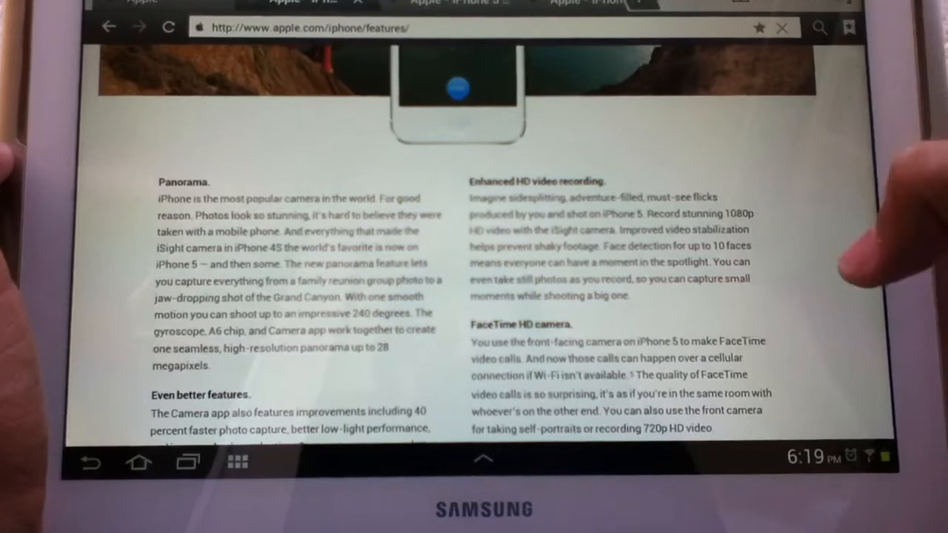
pyautogui.scroll(-3)
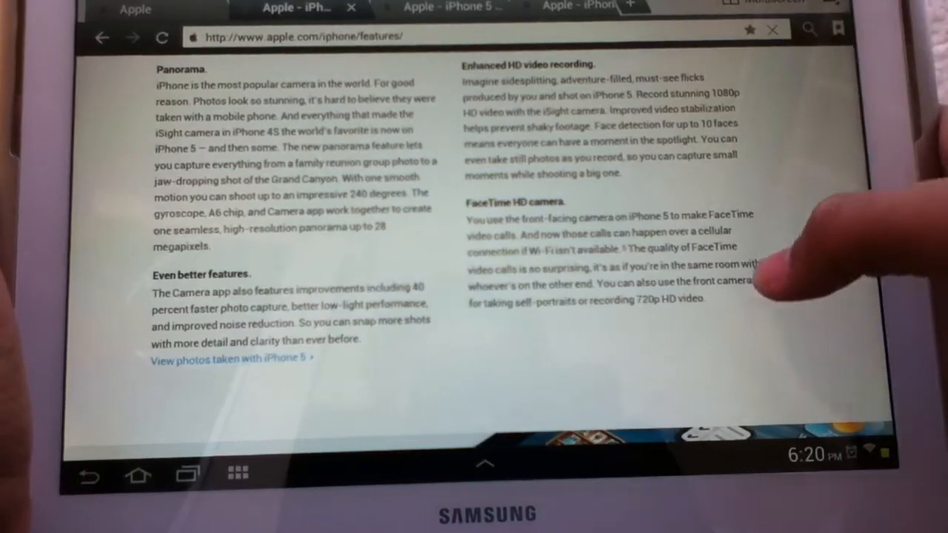
pyautogui.scroll(-3)
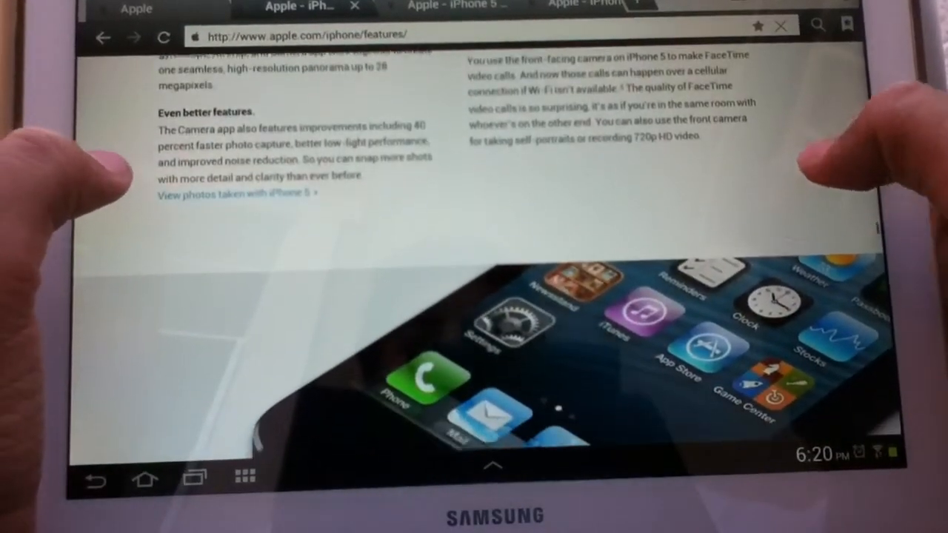
pyautogui.scroll(-3)
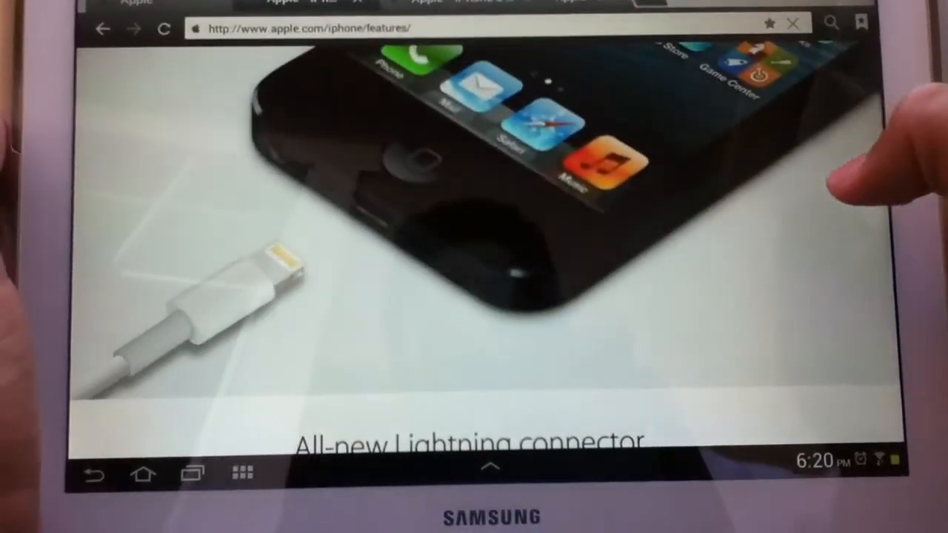
pyautogui.scroll(-3)
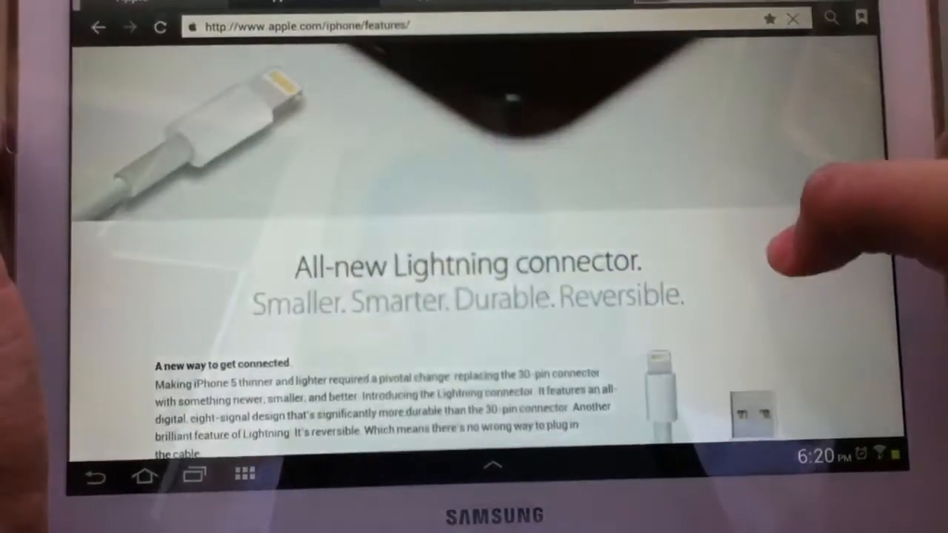
pyautogui.scroll(-3)
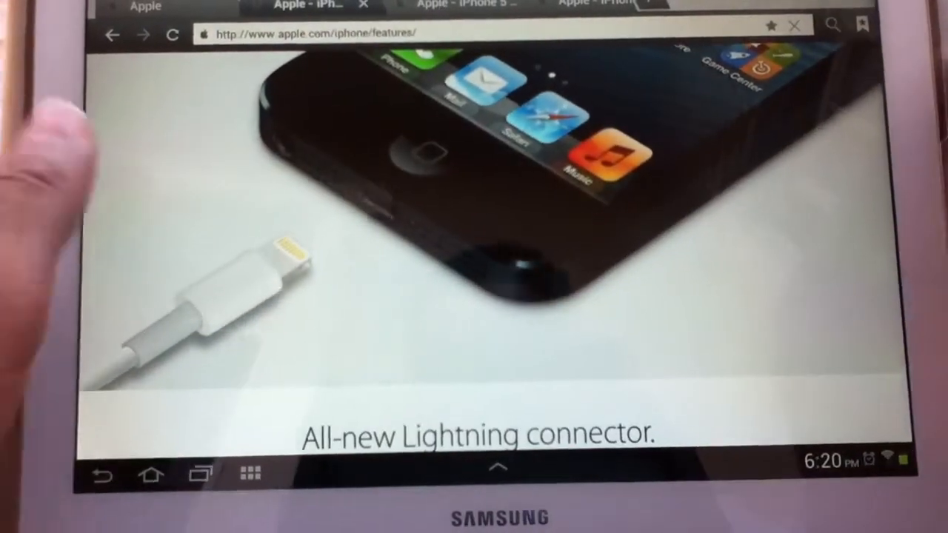
pyautogui.scroll(-3)
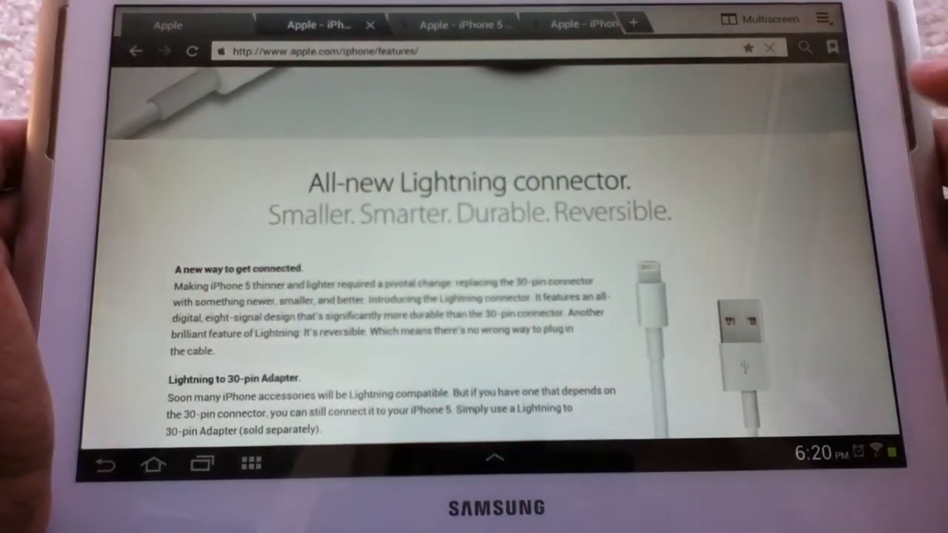
pyautogui.scroll(-3)
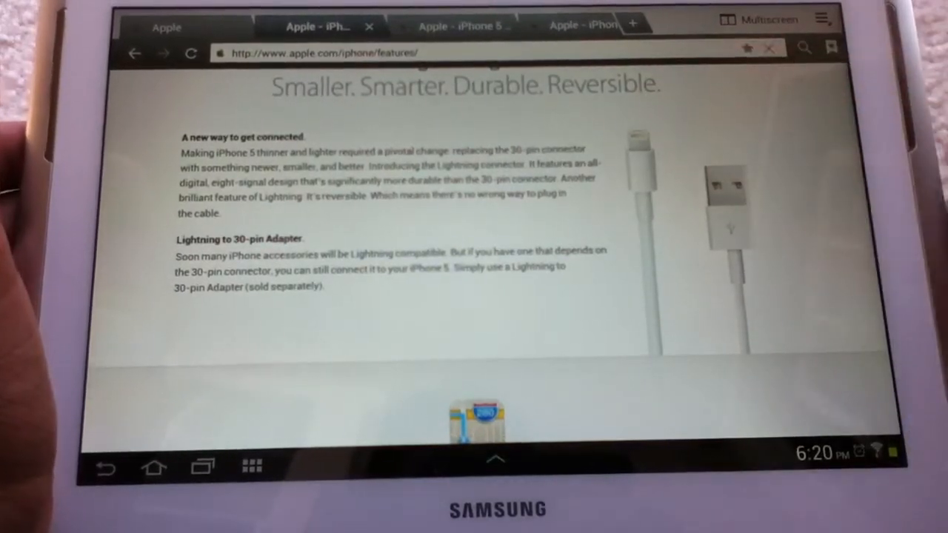
pyautogui.scroll(-3)
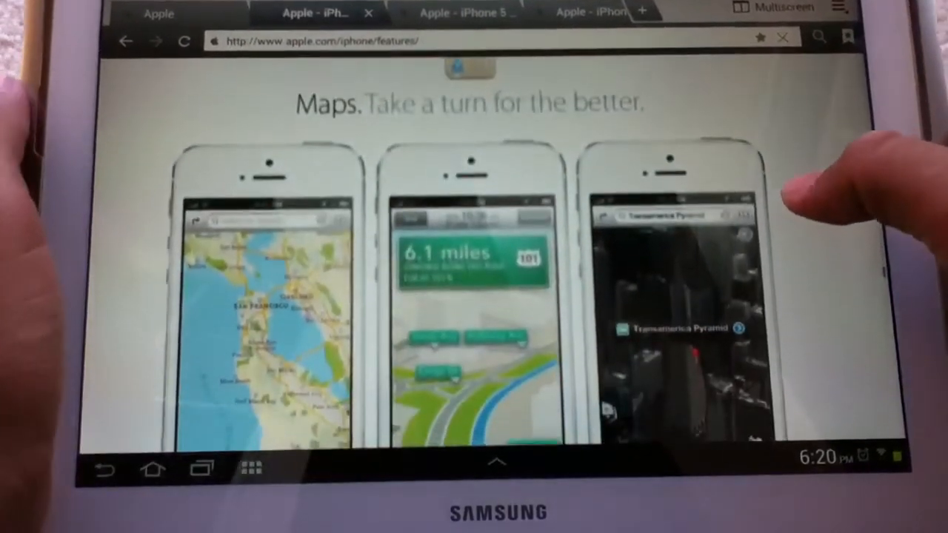
pyautogui.scroll(-3)
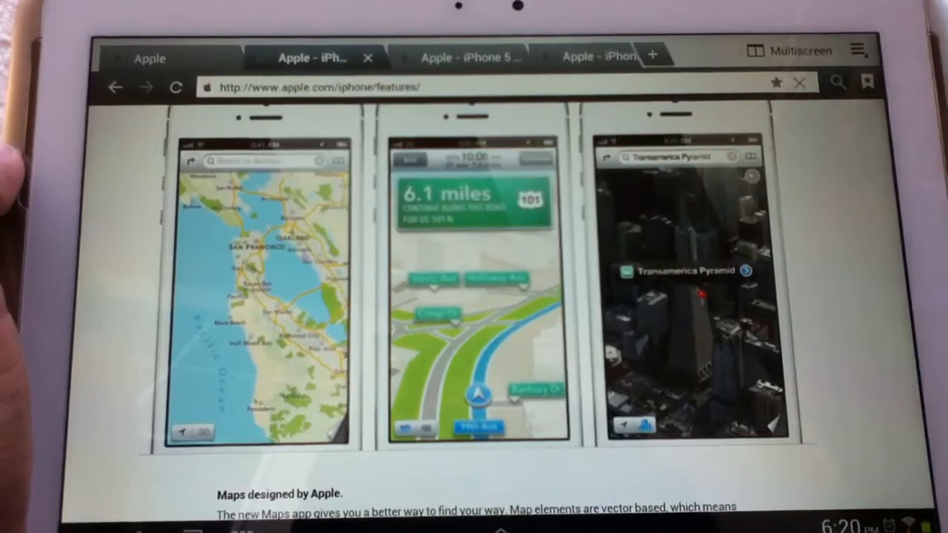
pyautogui.scroll(-3)
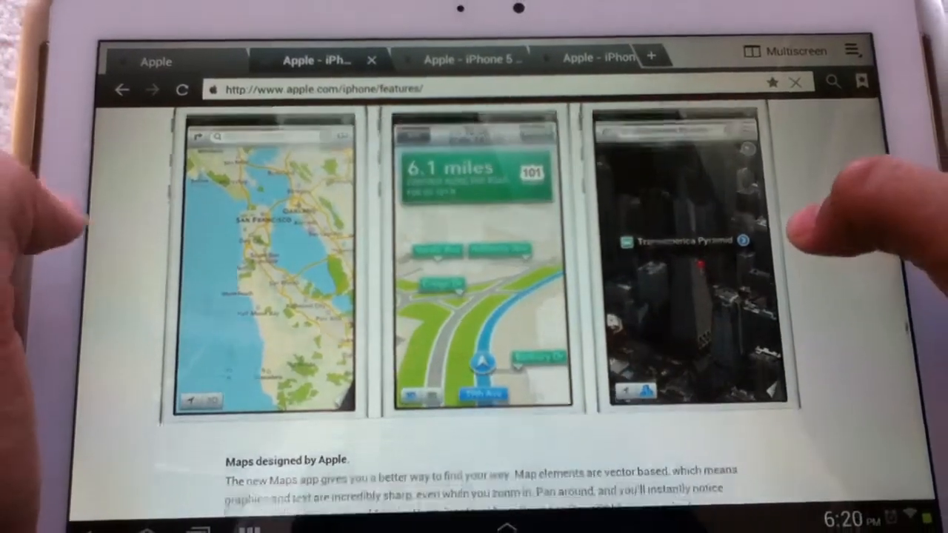
pyautogui.scroll(-3)
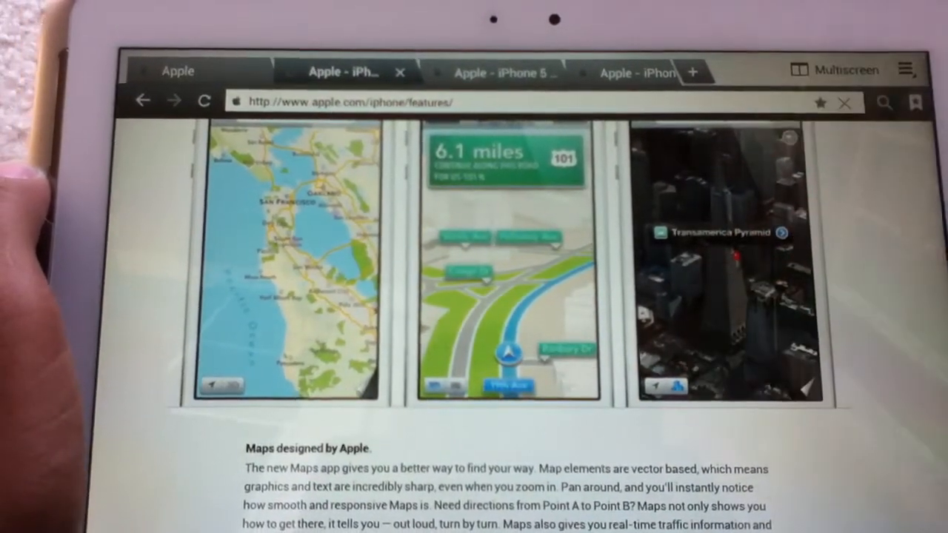
pyautogui.scroll(-3)
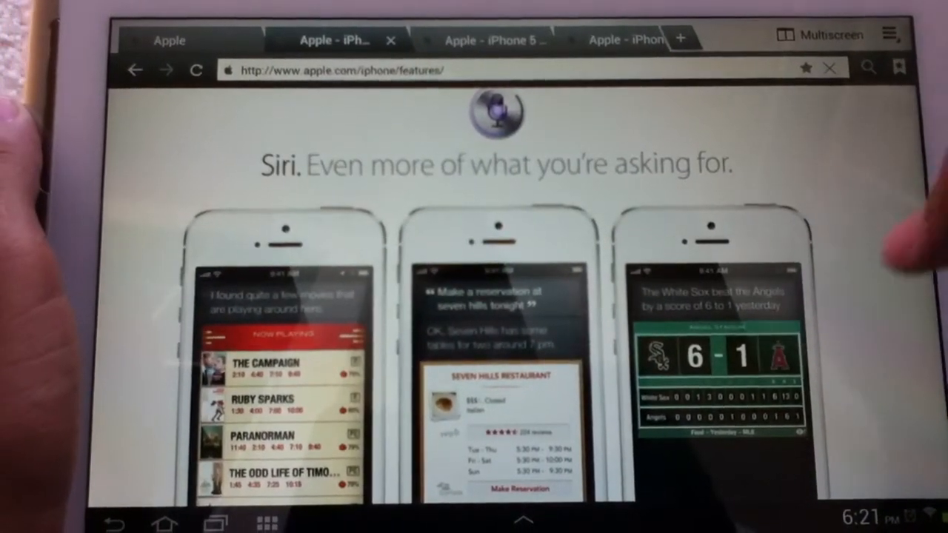
pyautogui.scroll(-3)
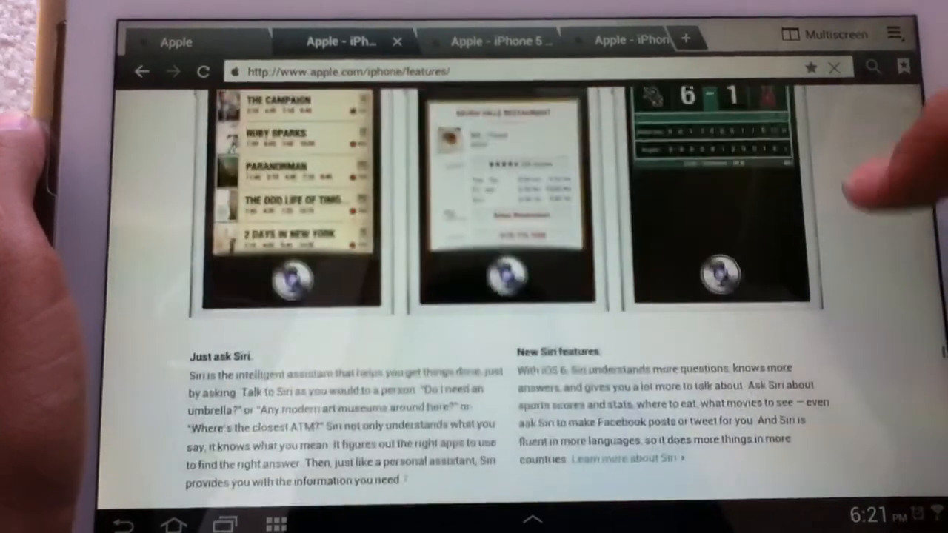
pyautogui.scroll(-3)
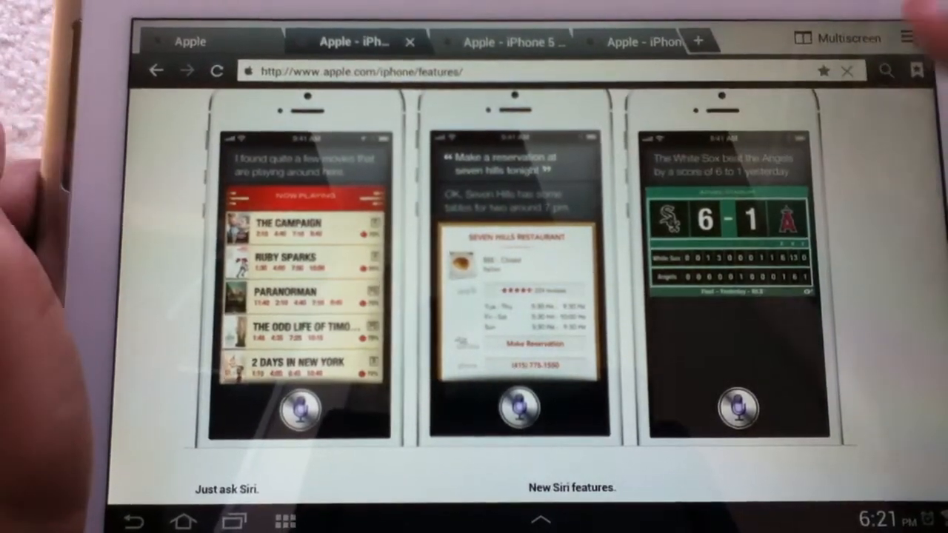
pyautogui.scroll(-3)
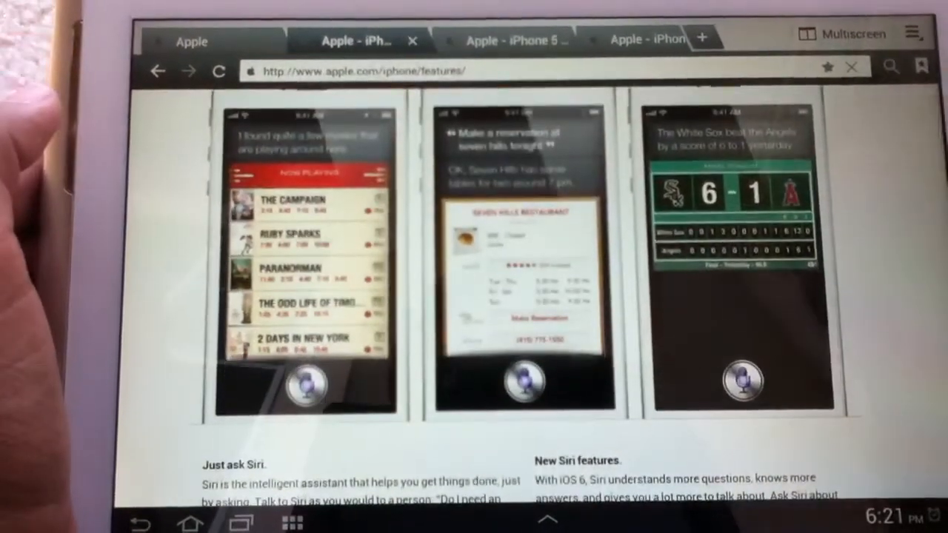
pyautogui.scroll(-3)
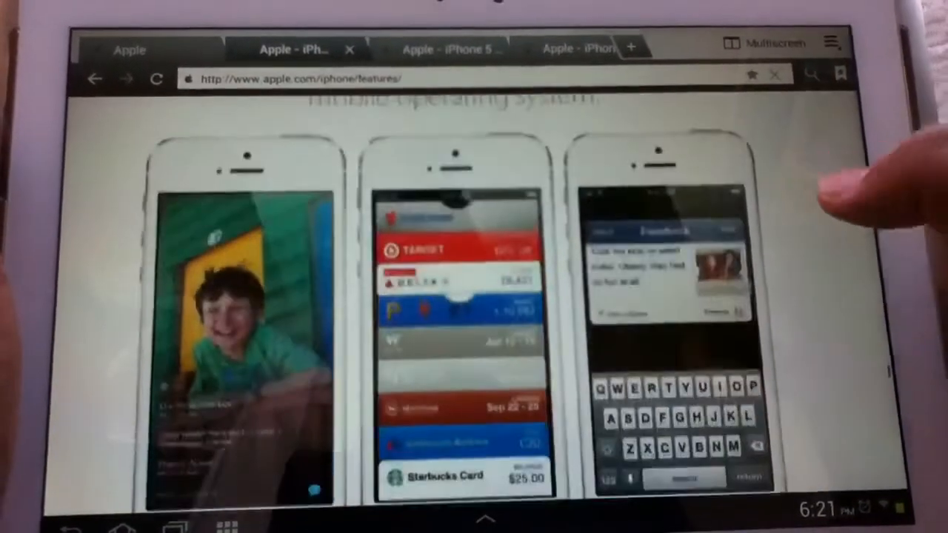
pyautogui.scroll(-3)
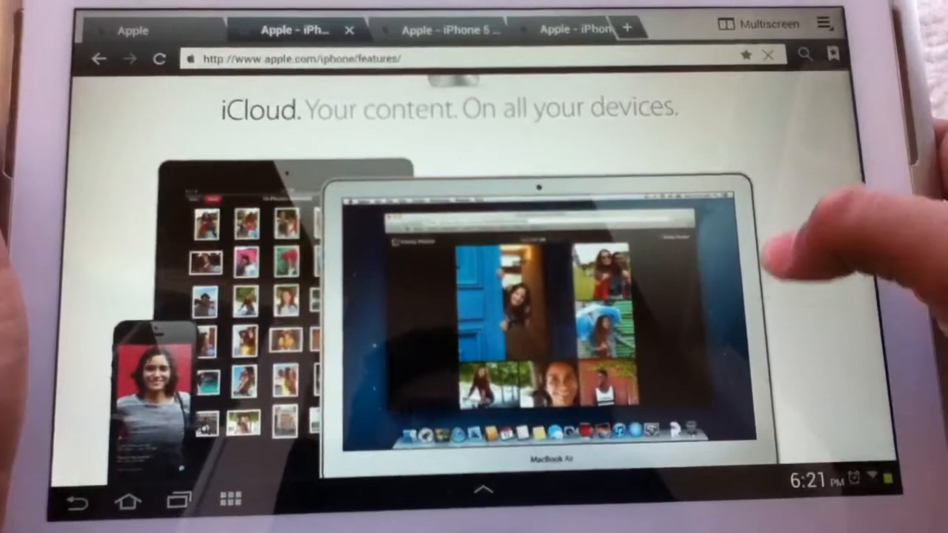
pyautogui.scroll(-3)
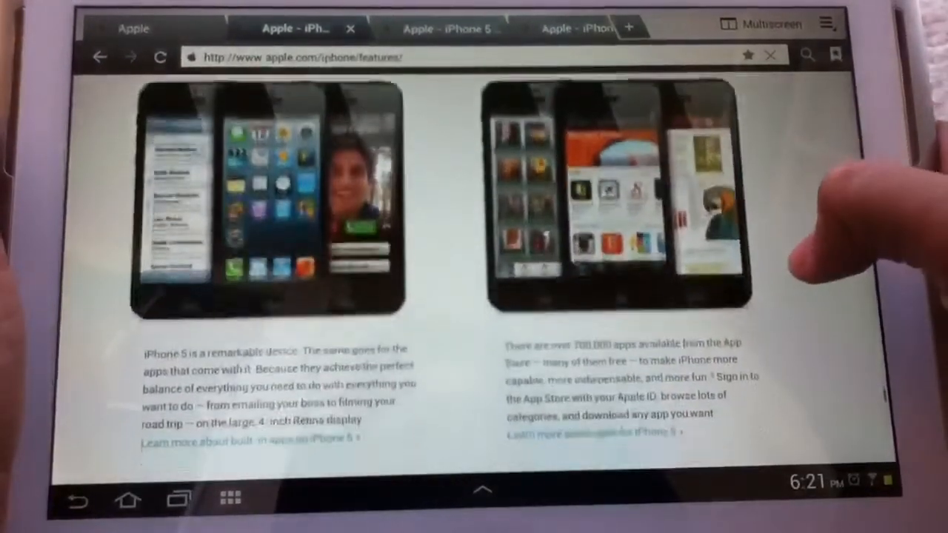
pyautogui.scroll(-3)
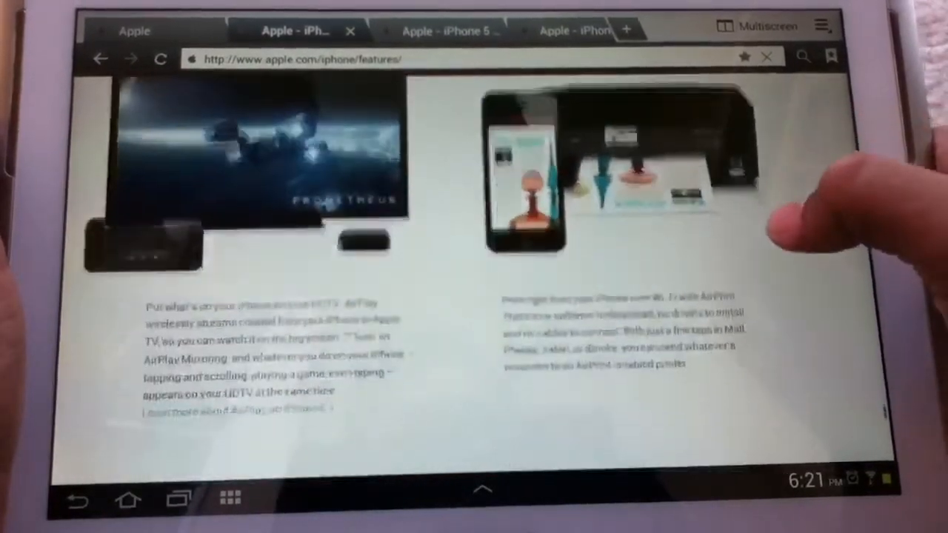
pyautogui.scroll(-3)
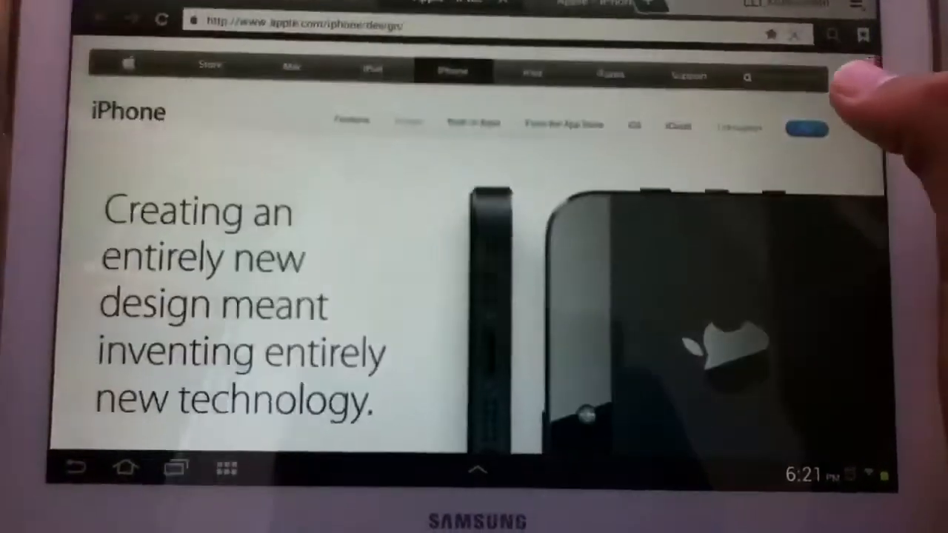
pyautogui.scroll(-3)
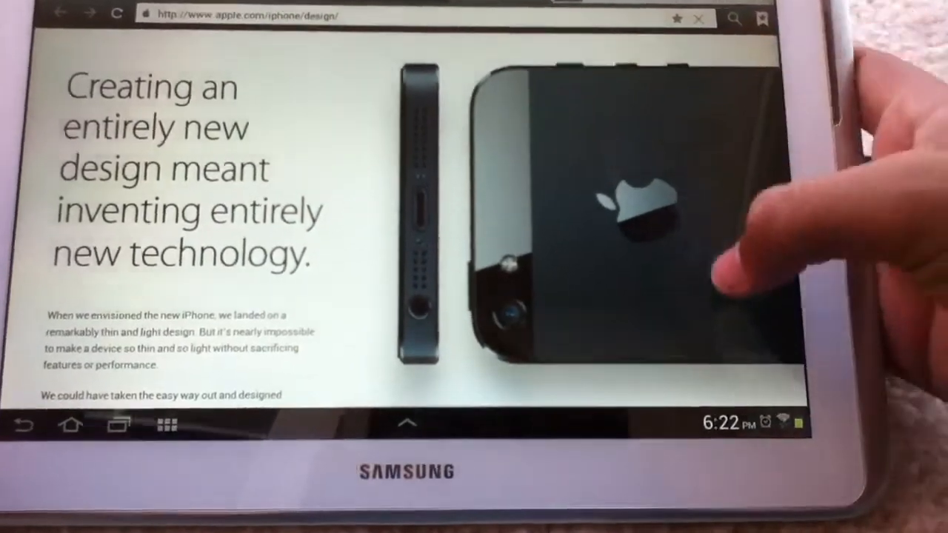
pyautogui.scroll(-3)
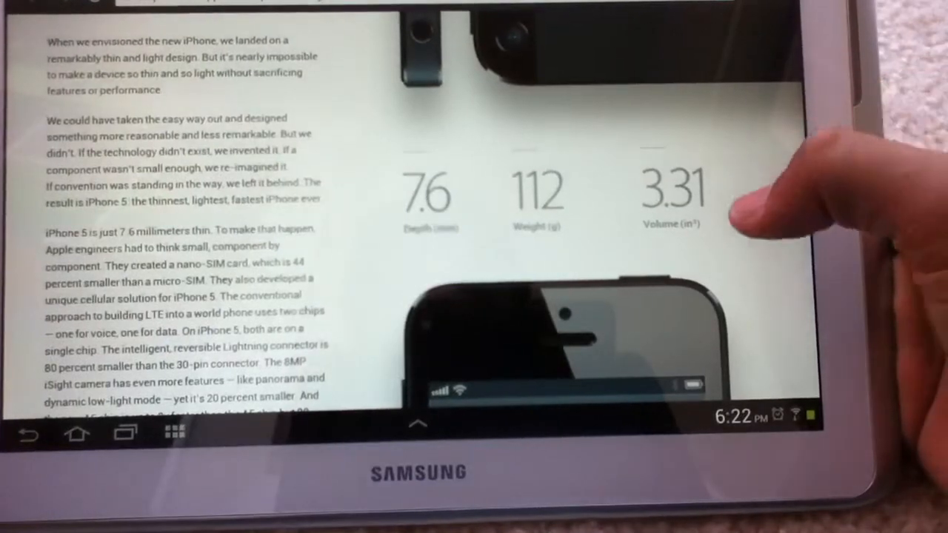
pyautogui.scroll(-3)
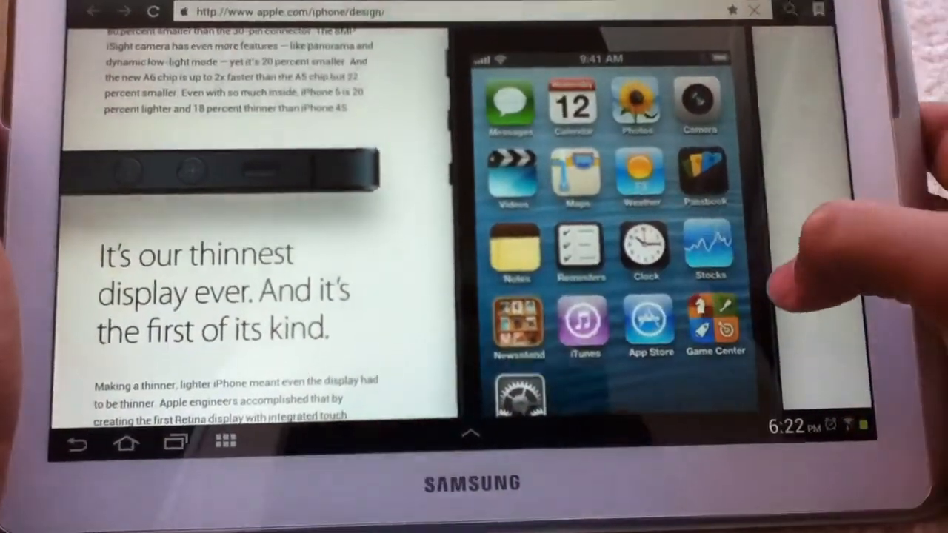
pyautogui.scroll(-3)
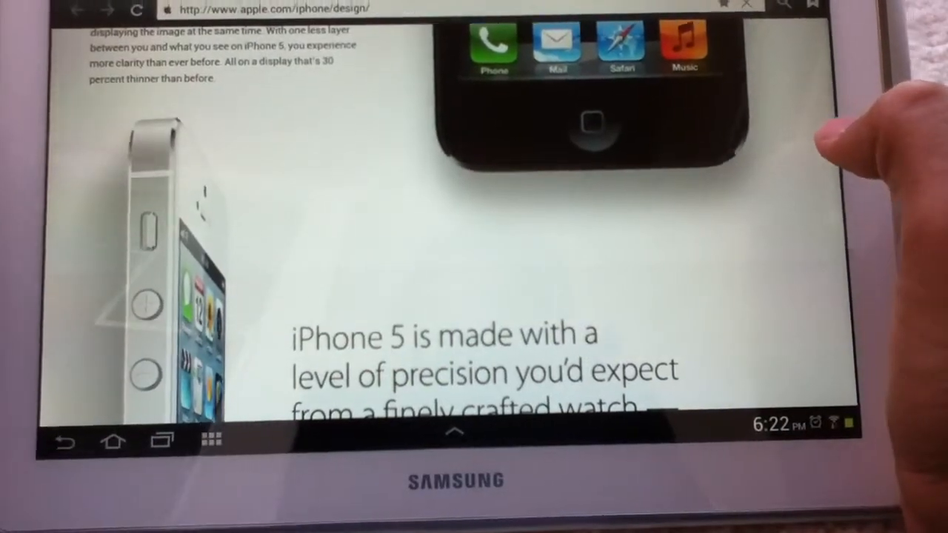
pyautogui.scroll(-3)
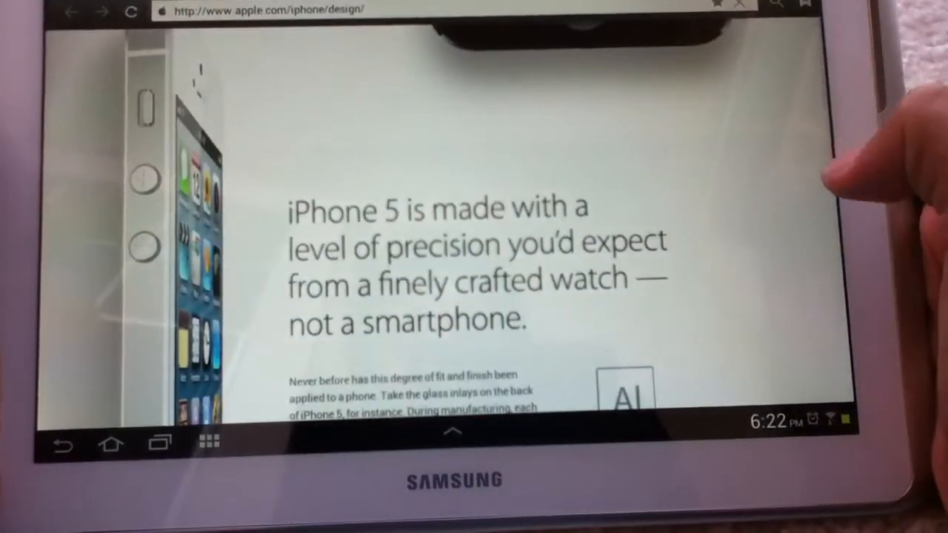
pyautogui.scroll(-3)
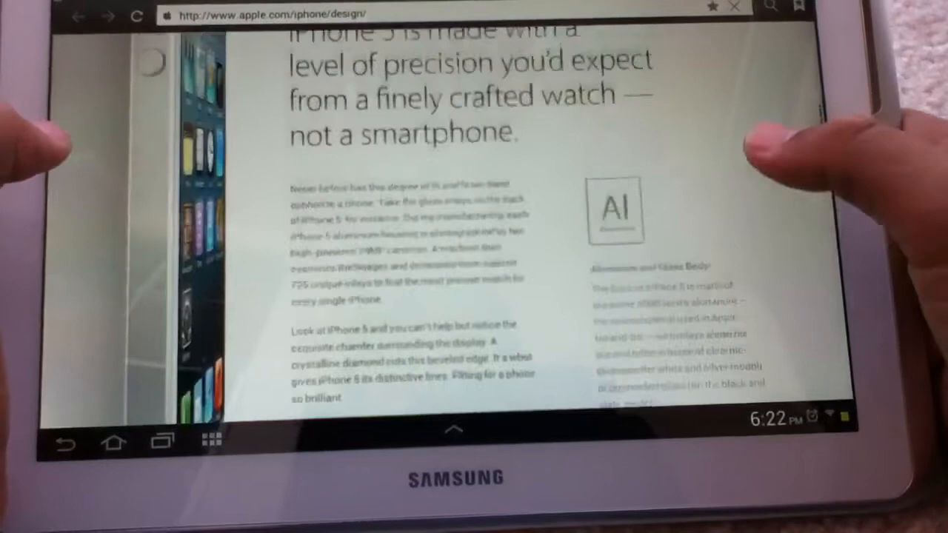
pyautogui.scroll(-3)
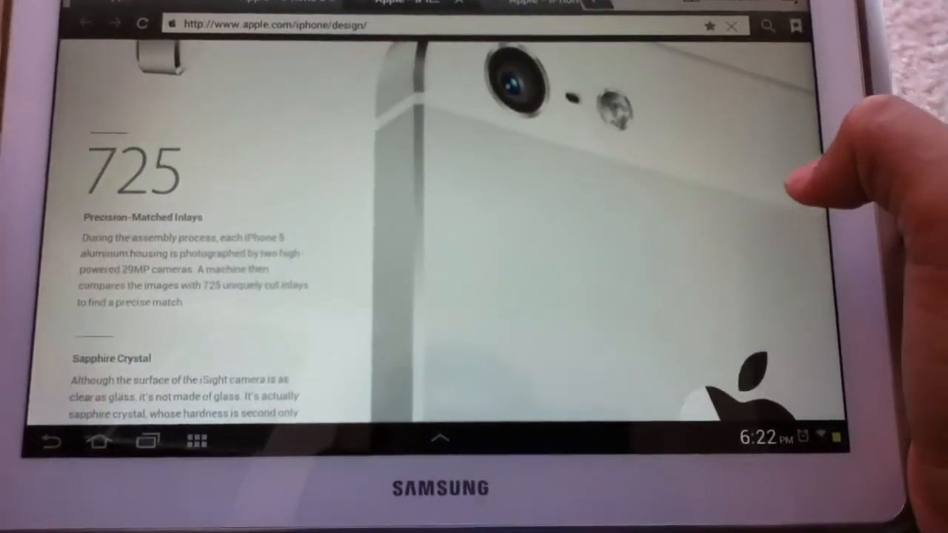
pyautogui.scroll(-3)
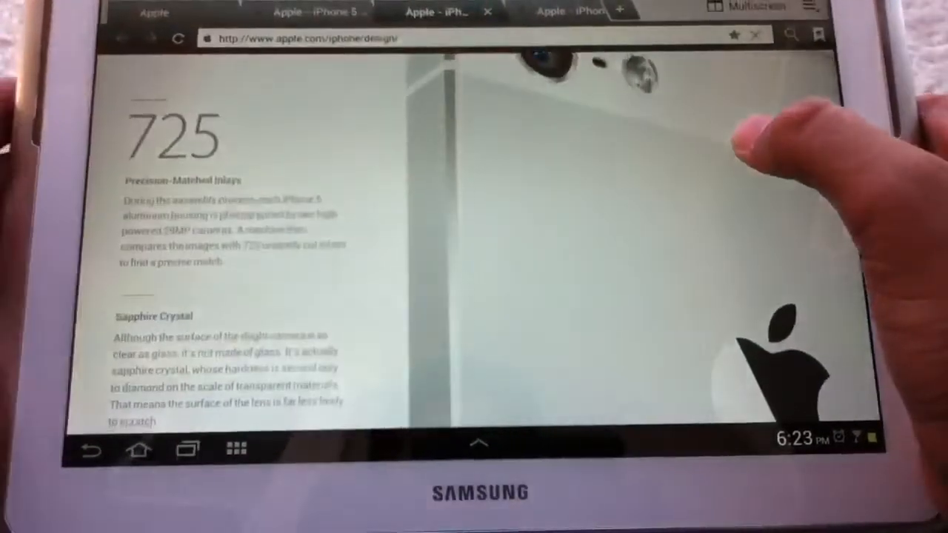
pyautogui.scroll(-3)
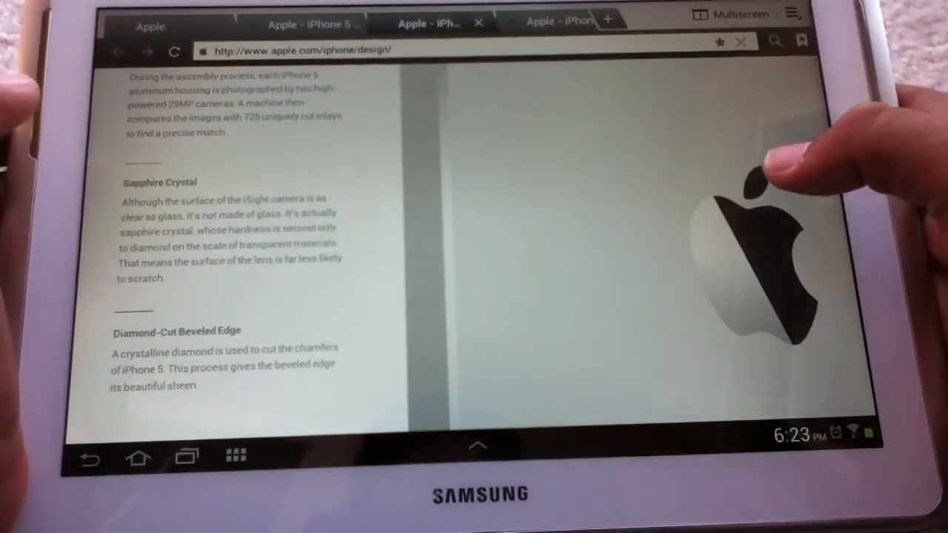
pyautogui.scroll(-3)
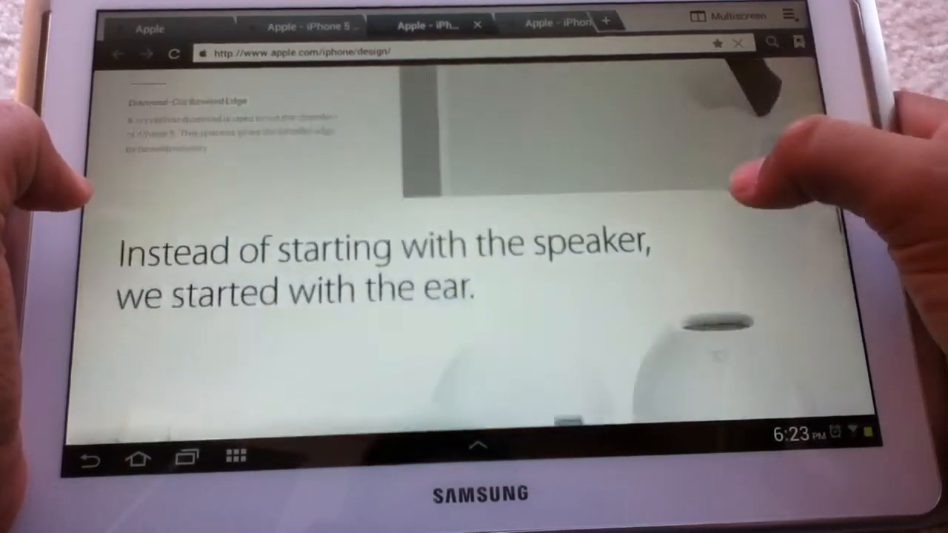
pyautogui.scroll(-3)
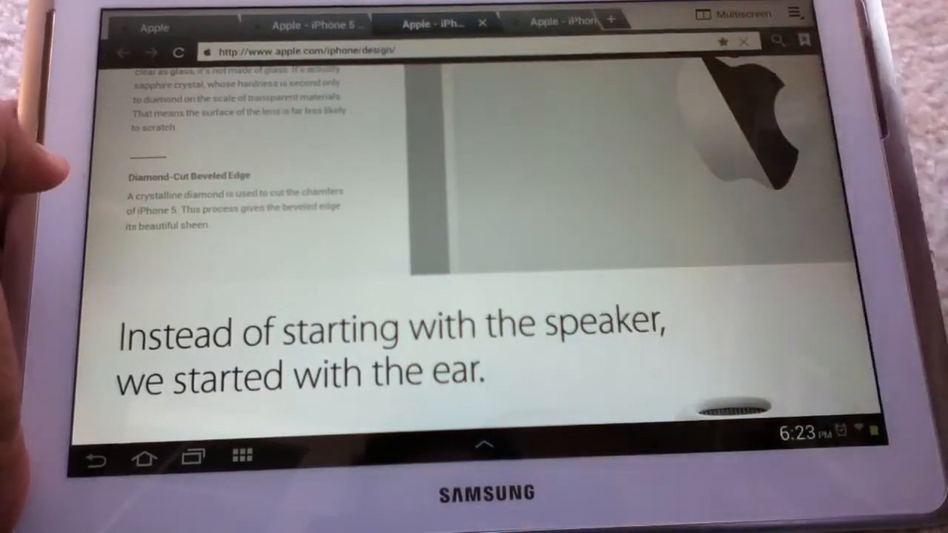
pyautogui.scroll(-3)
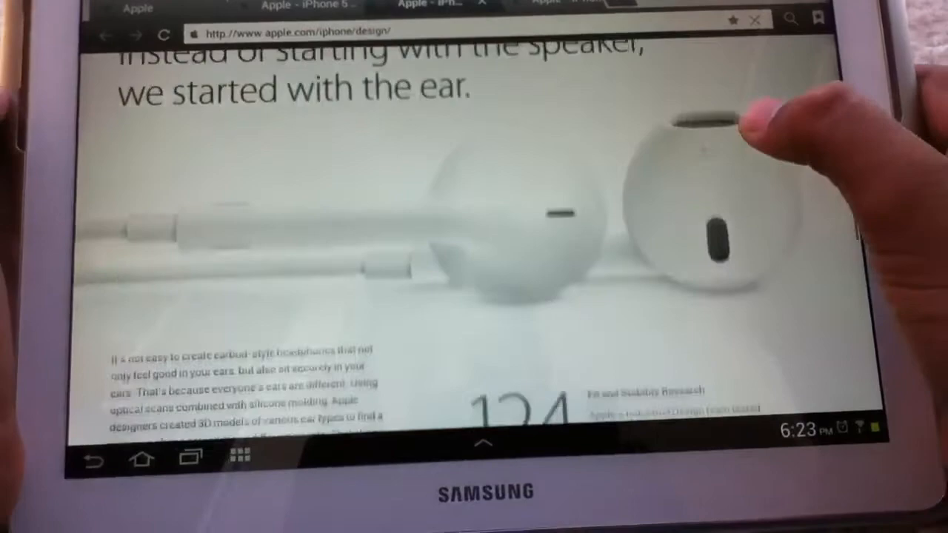
pyautogui.scroll(-3)
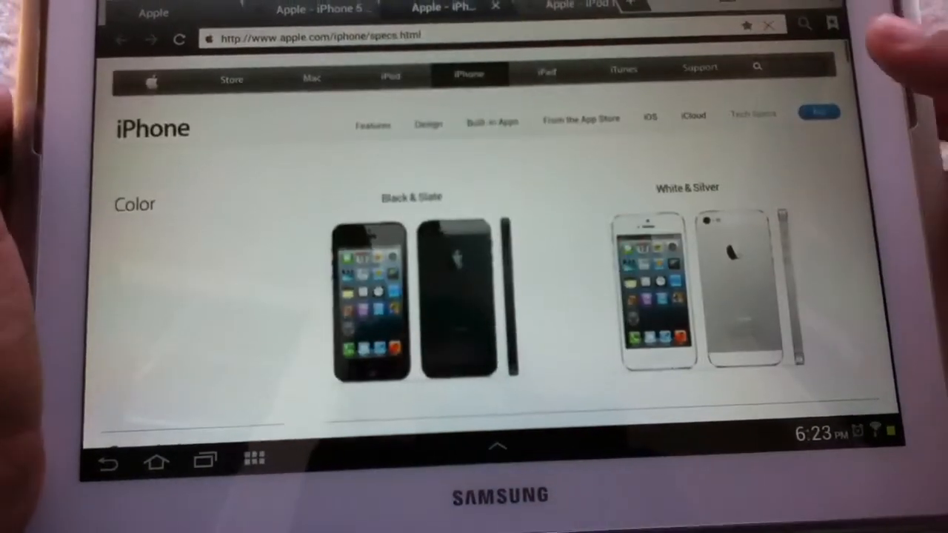
pyautogui.scroll(-3)
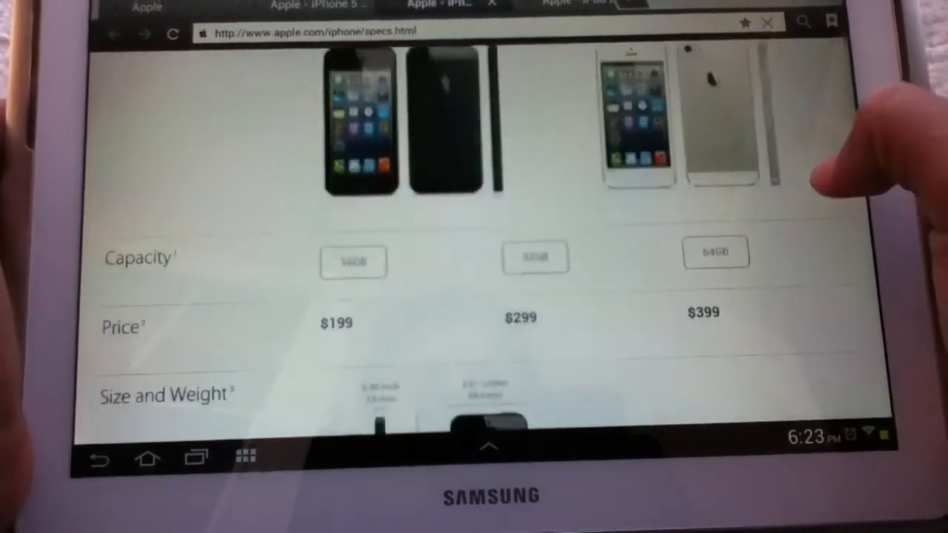
pyautogui.scroll(-3)
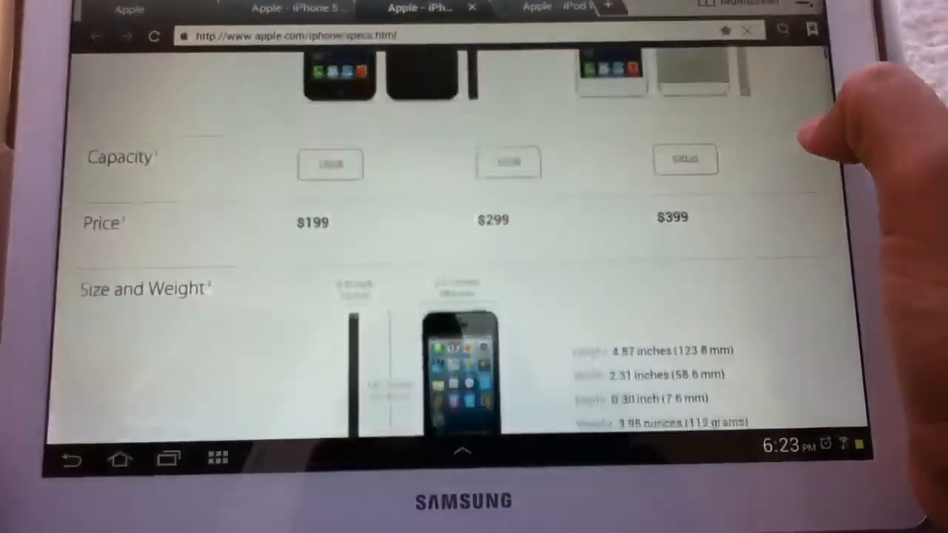
pyautogui.scroll(-3)
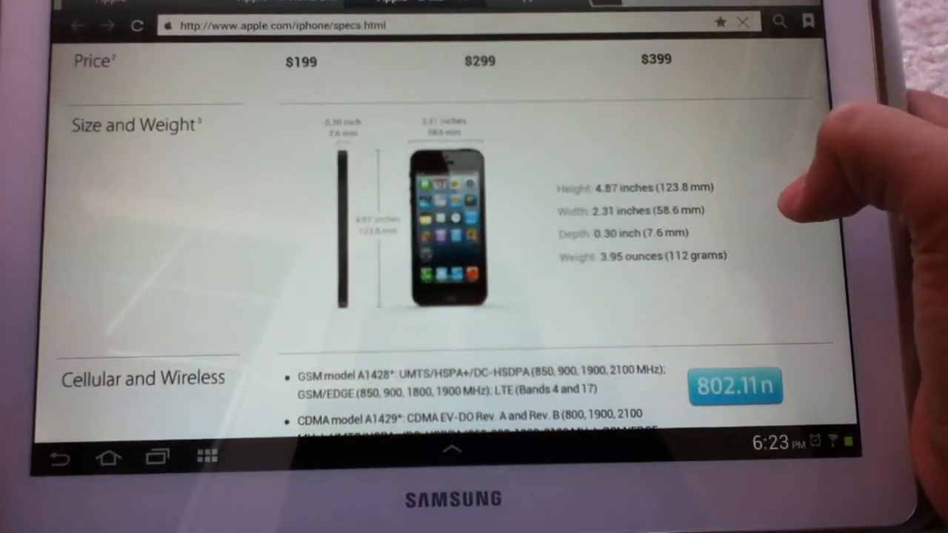
pyautogui.scroll(-3)
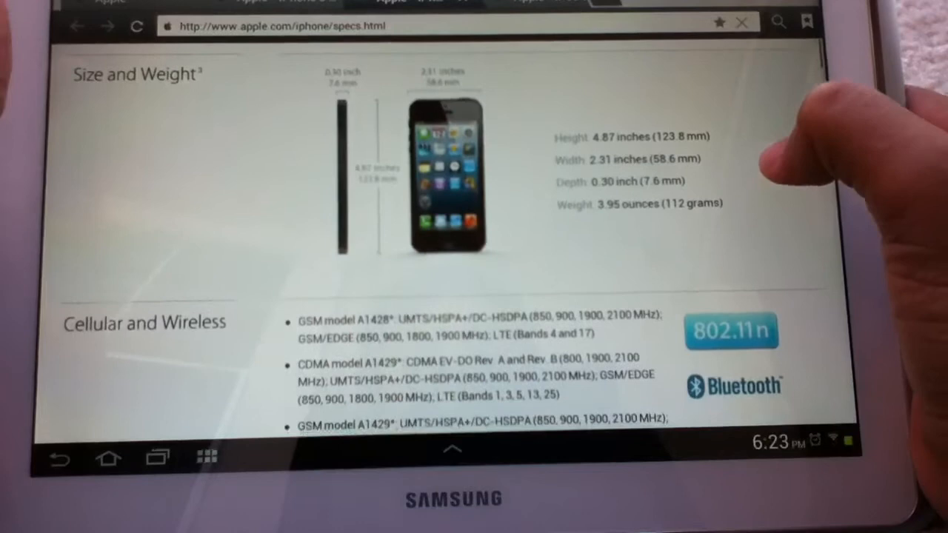
pyautogui.scroll(-3)
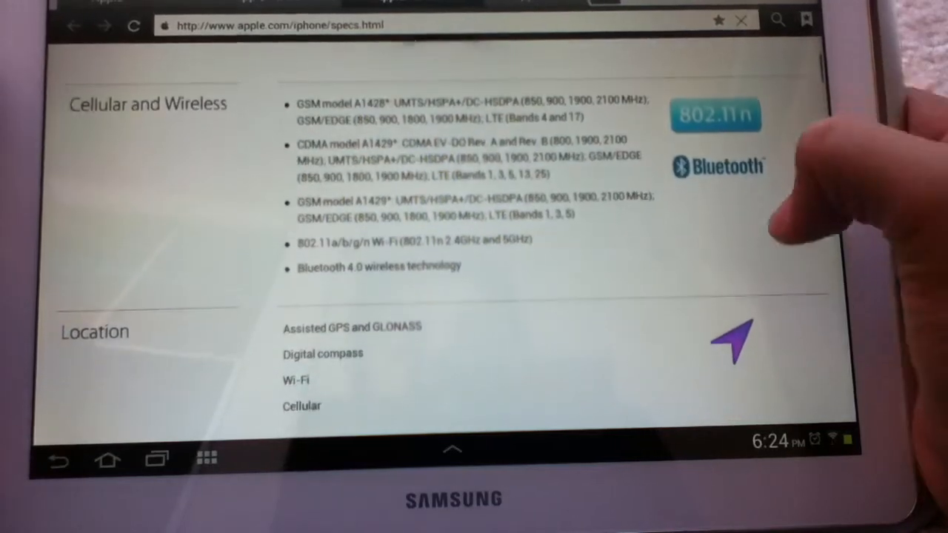
pyautogui.scroll(-3)
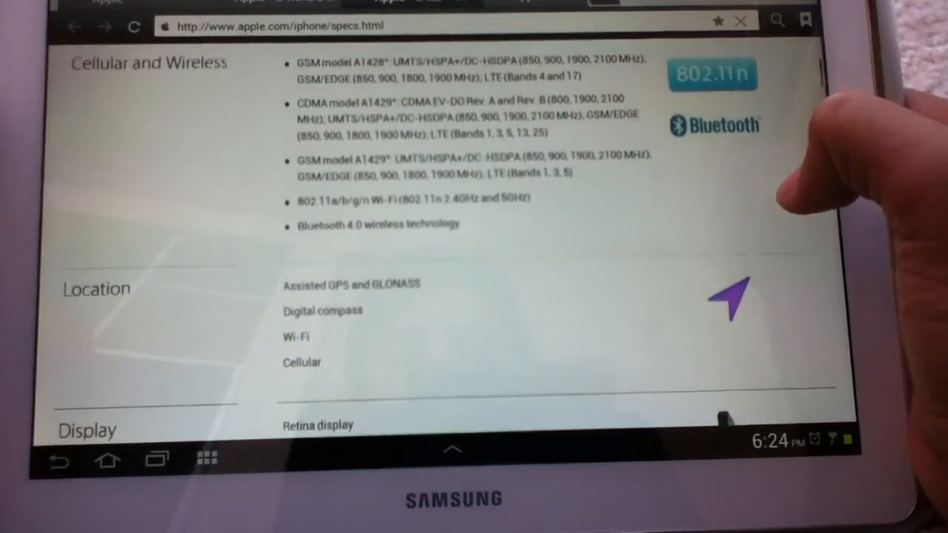
pyautogui.scroll(-3)
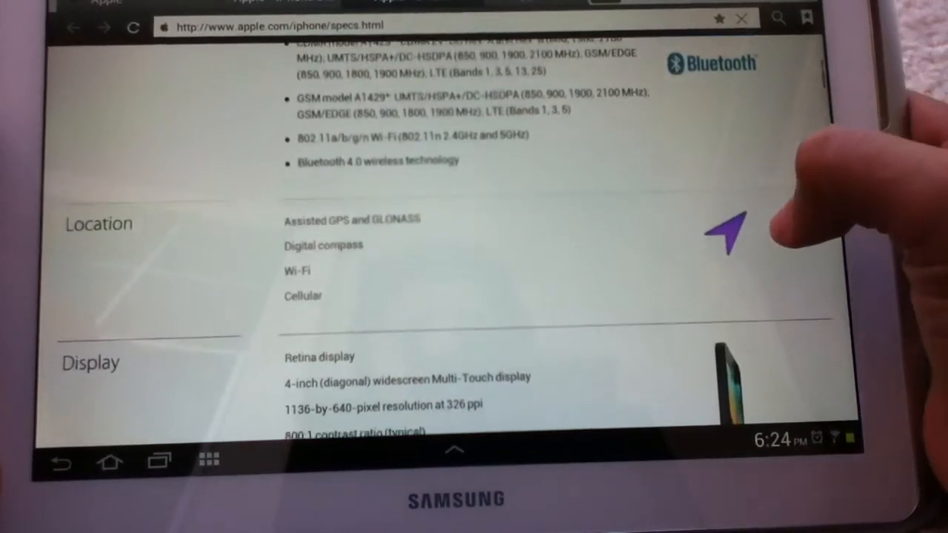
pyautogui.scroll(-3)
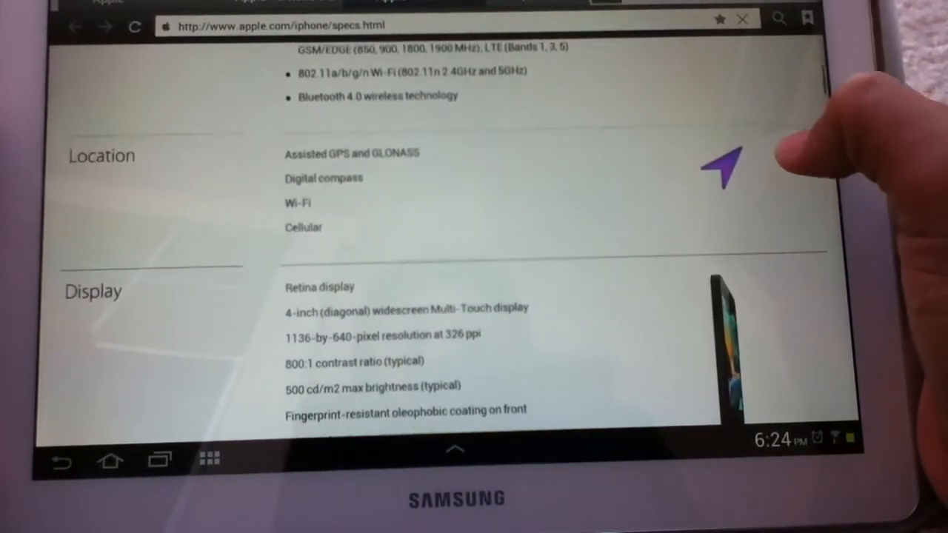
pyautogui.scroll(-3)
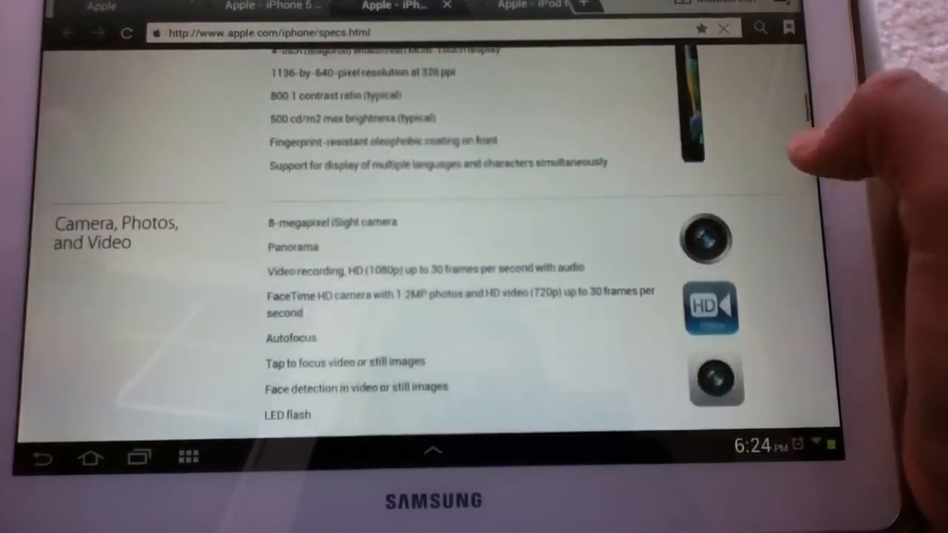
pyautogui.scroll(-3)
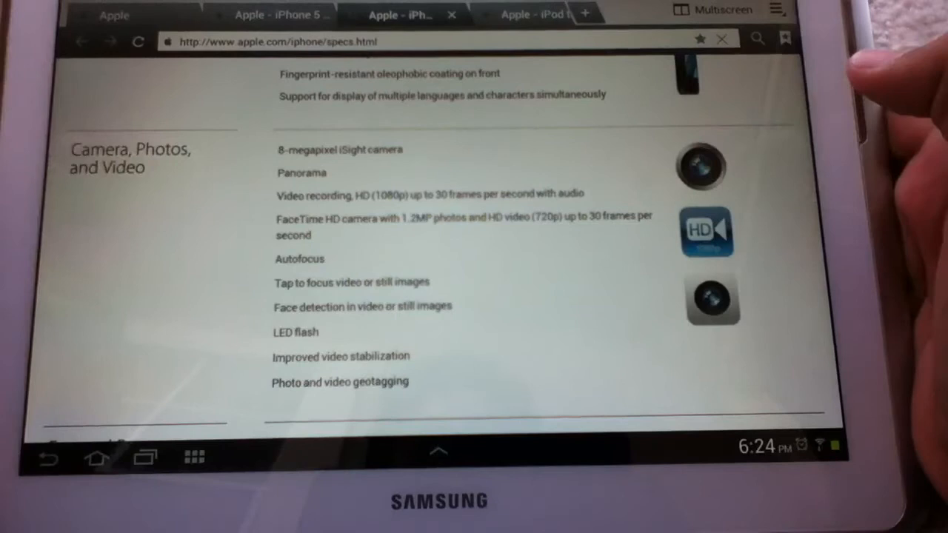
pyautogui.scroll(-3)
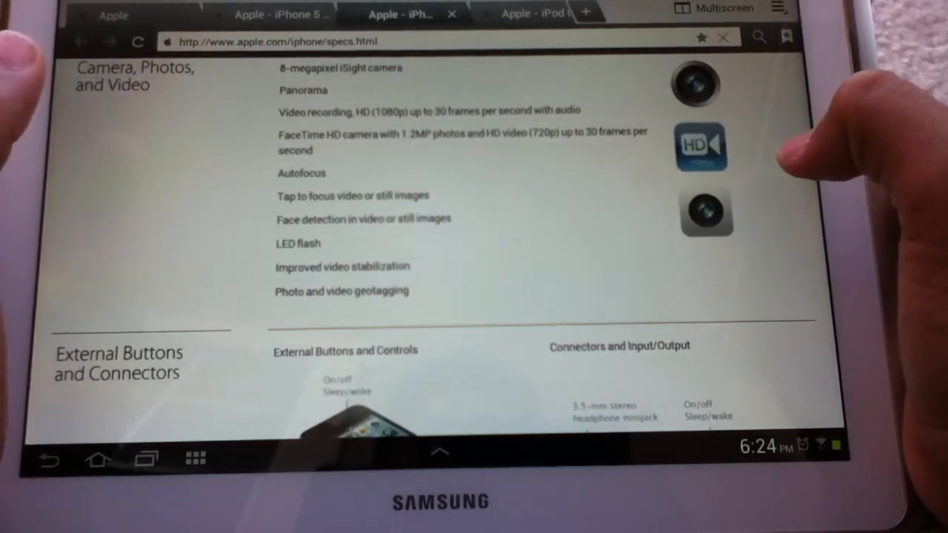
pyautogui.scroll(-3)
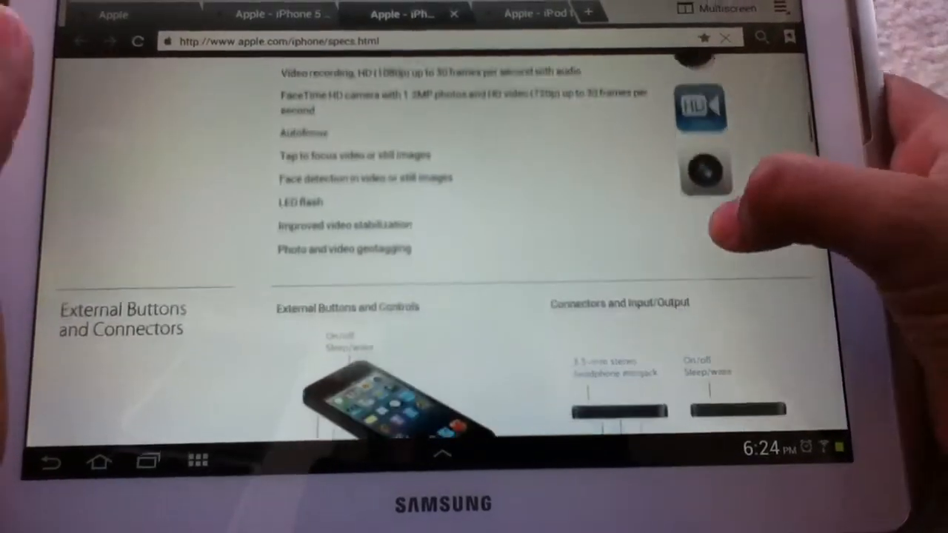
pyautogui.scroll(-3)
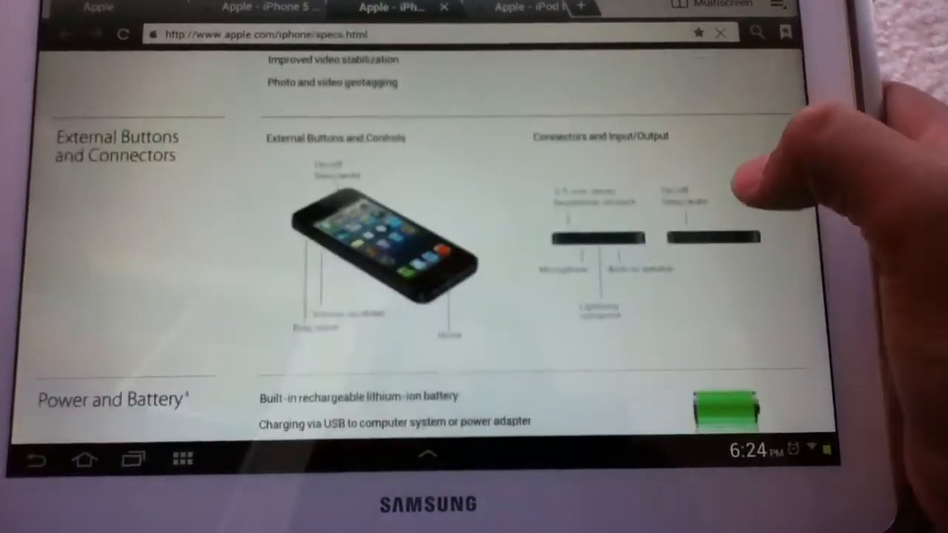
pyautogui.scroll(-3)
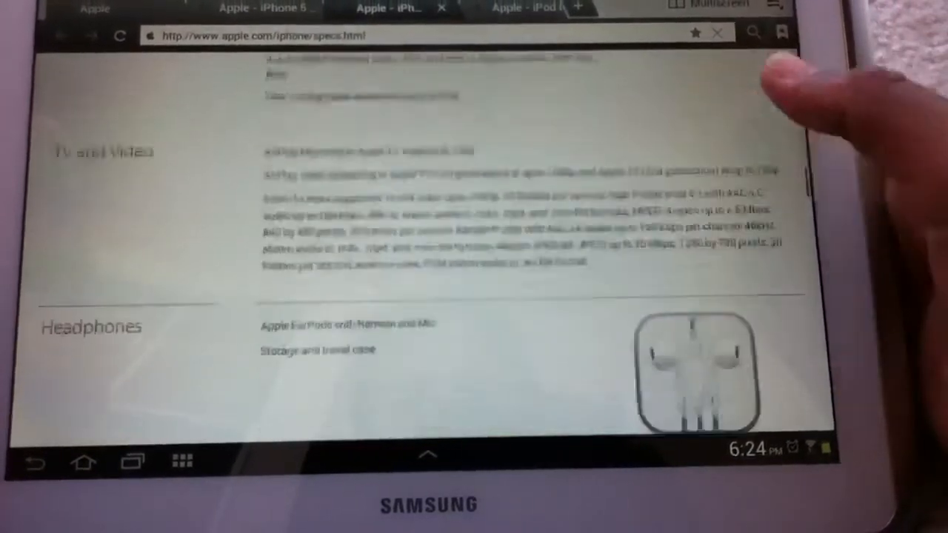
pyautogui.scroll(-3)
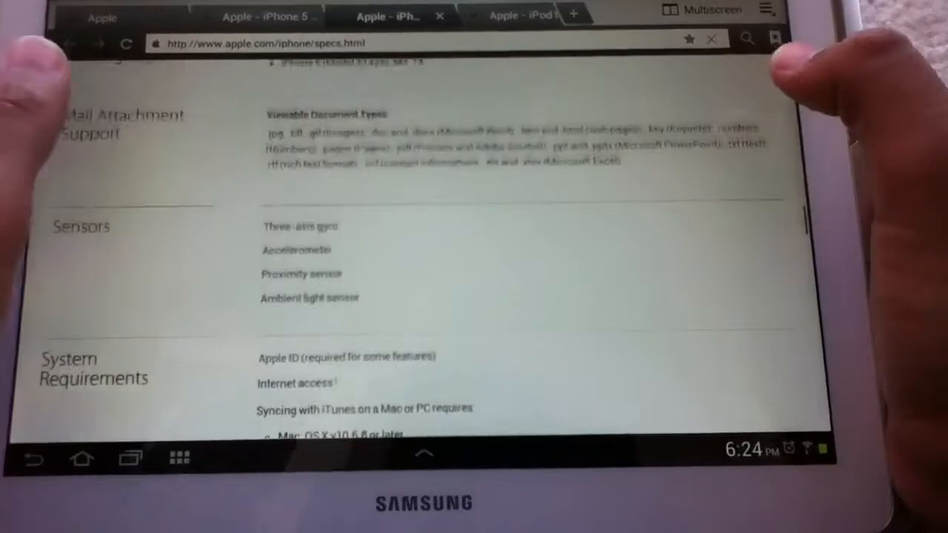